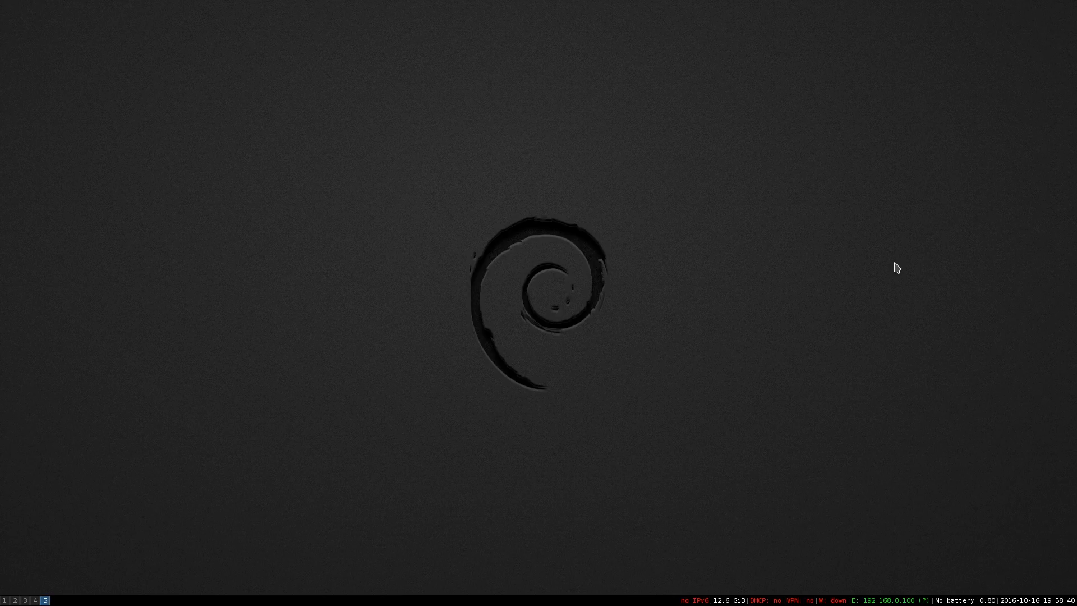
{"action": "mouse_move", "coordinate": [884, 268]}
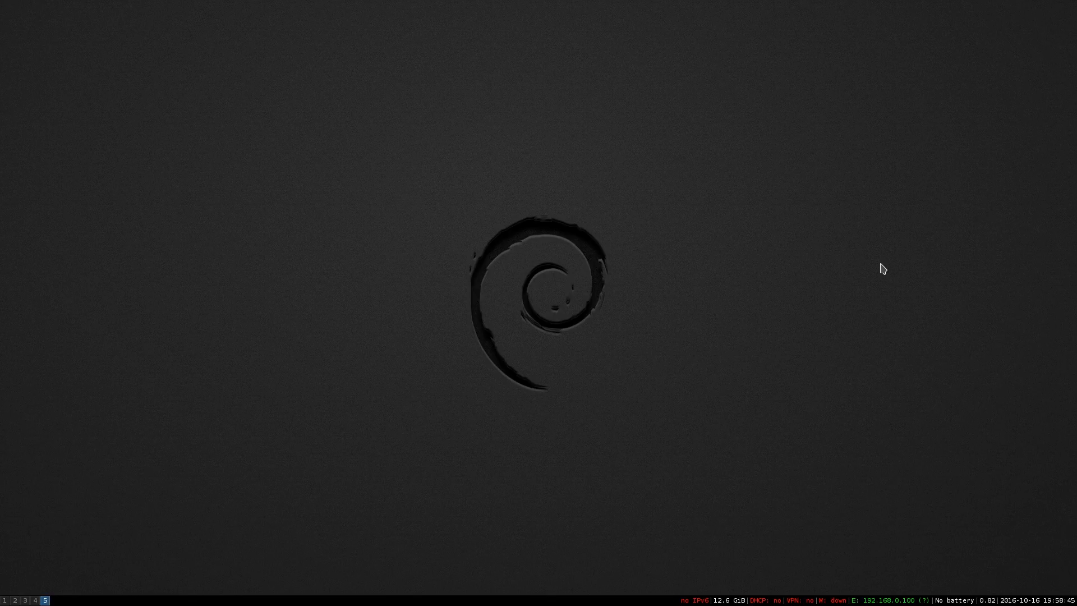
{"action": "mouse_move", "coordinate": [886, 255]}
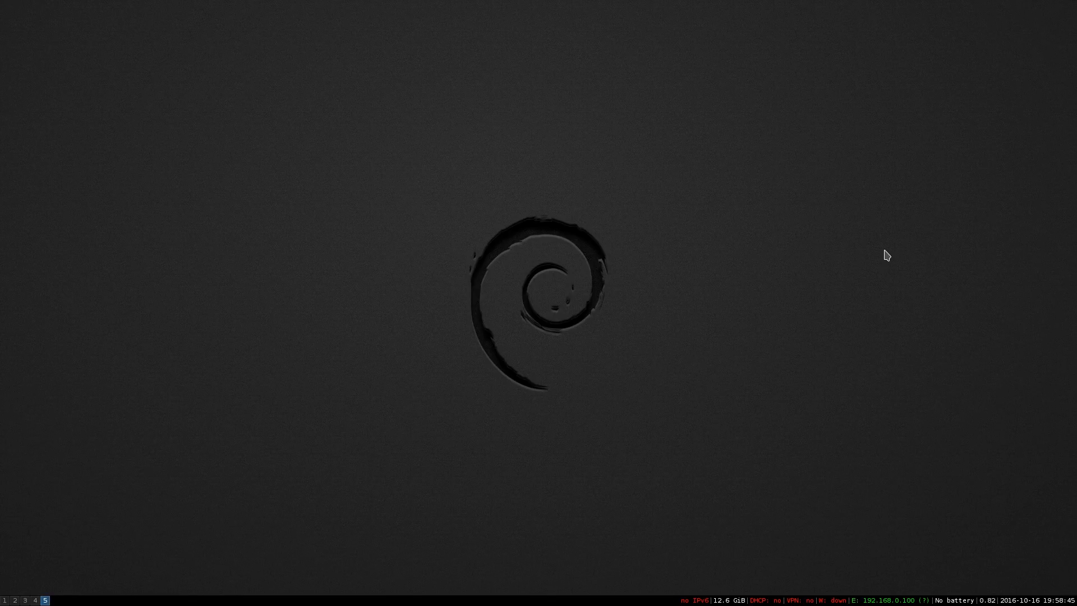
{"action": "mouse_move", "coordinate": [853, 221]}
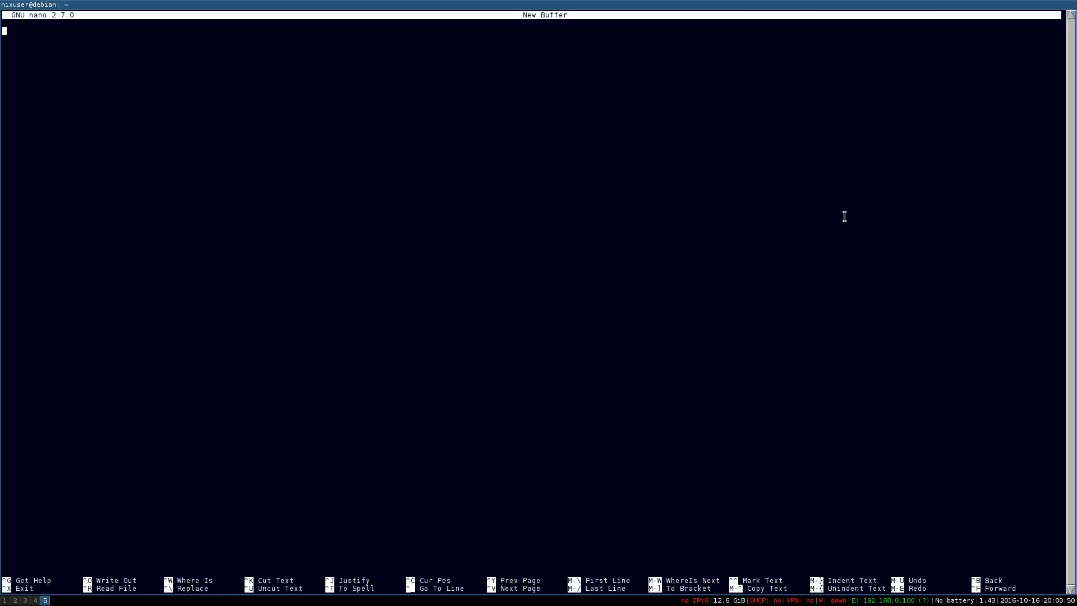
Quit the editor discarding the empty buffer and source startprog.sh to mount the programming drive
{"action": "type", "text": ":"}
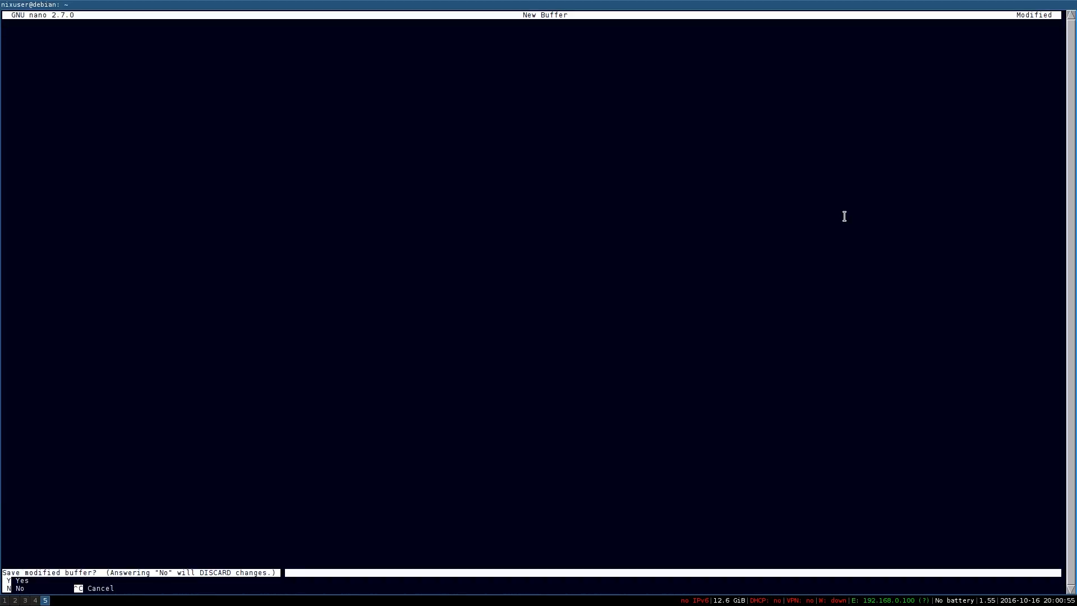
{"action": "key", "text": "y"}
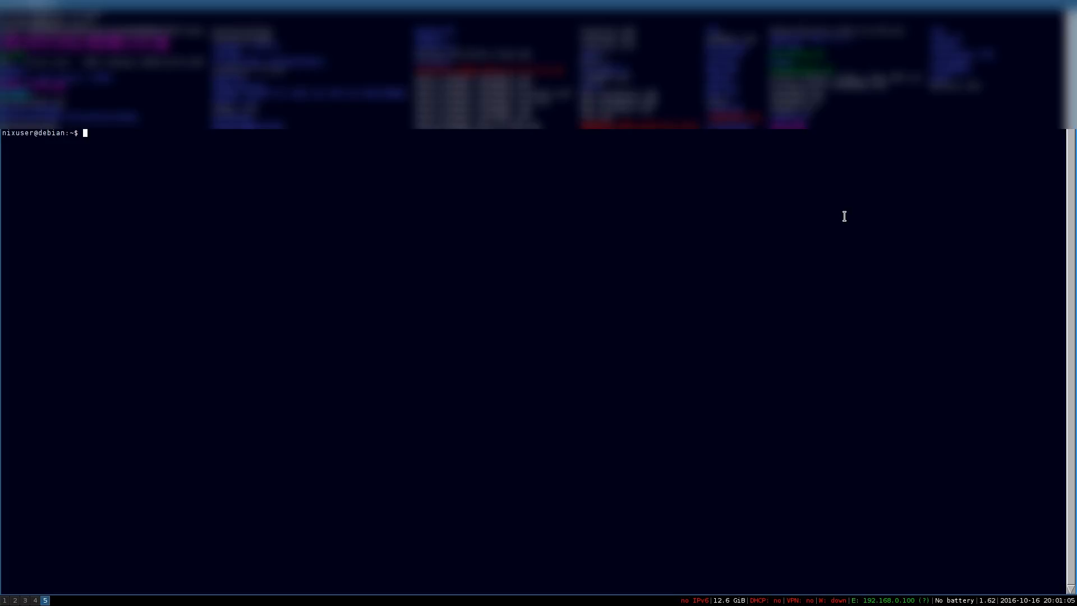
{"action": "type", "text": "."}
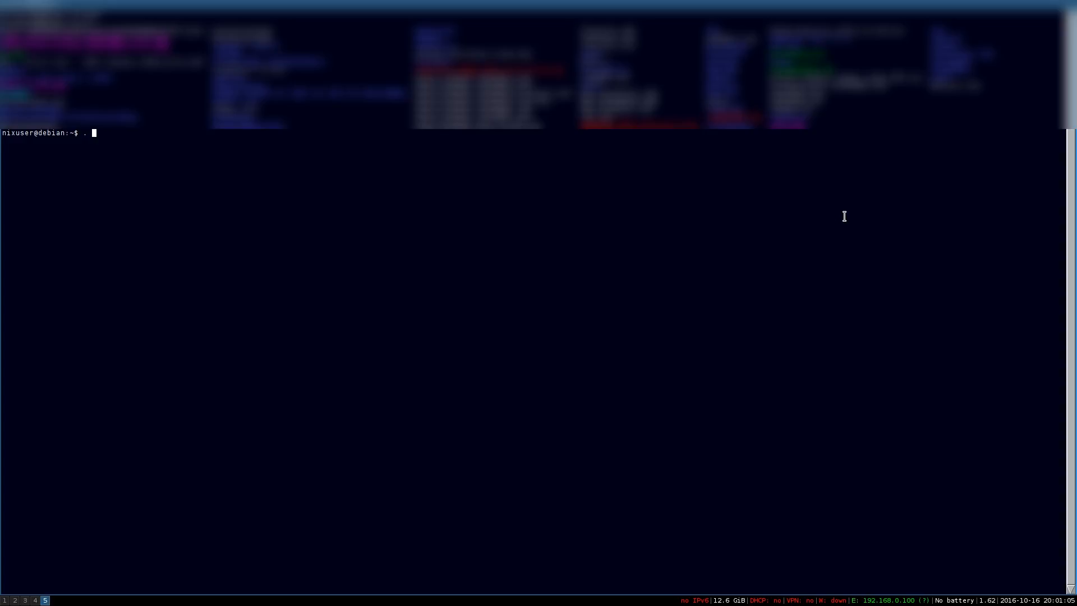
{"action": "type", "text": "startprog.sh"}
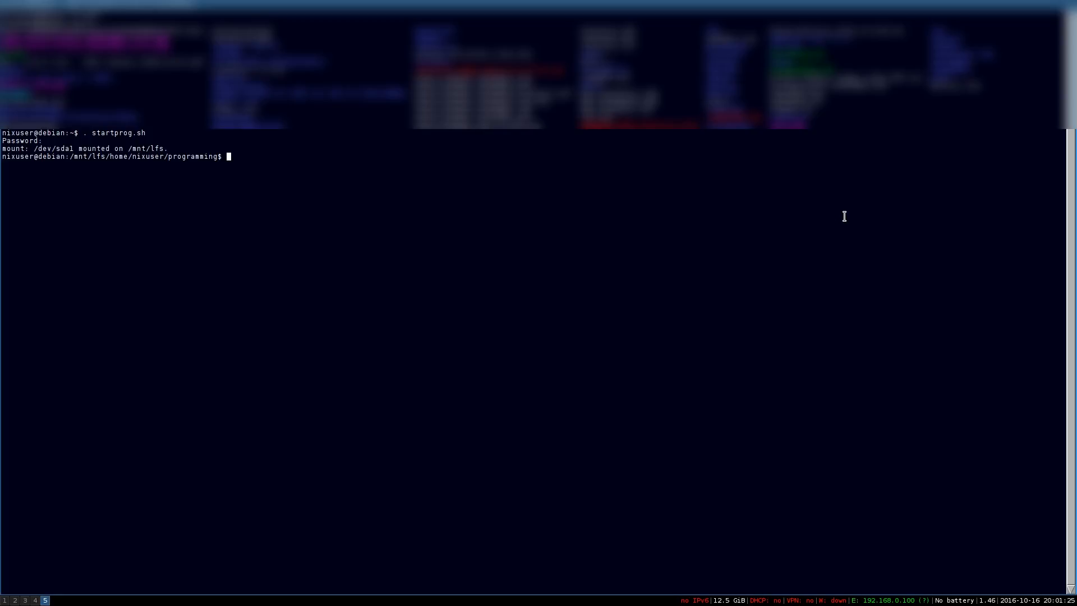
Navigate into chapter_12/prog_ex/ch12_pex6 and start vim on mainprogram2.cpp
{"action": "type", "text": "ls"}
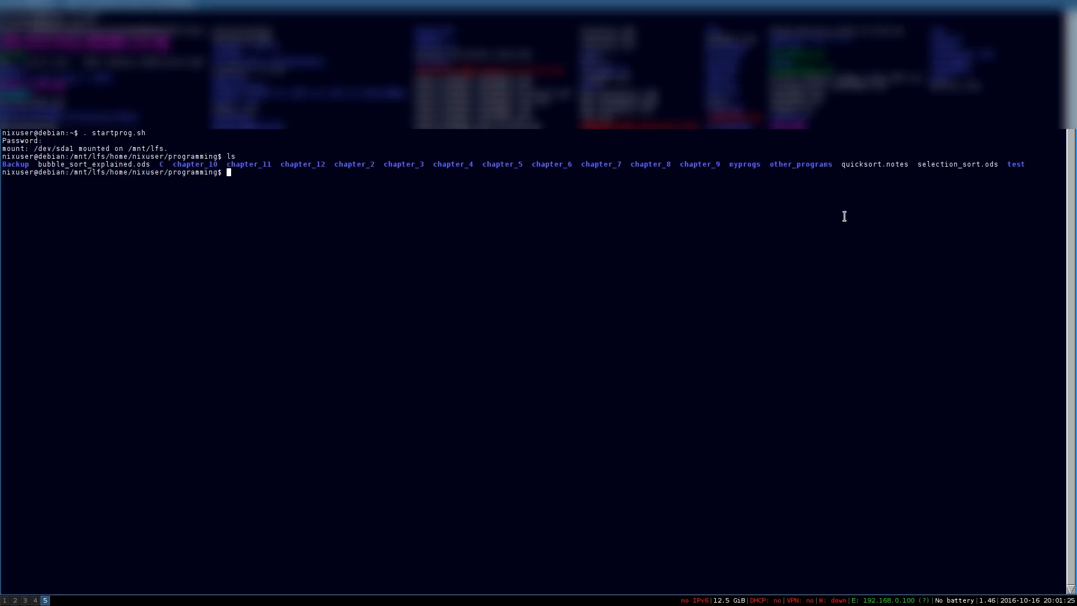
{"action": "type", "text": "cd"}
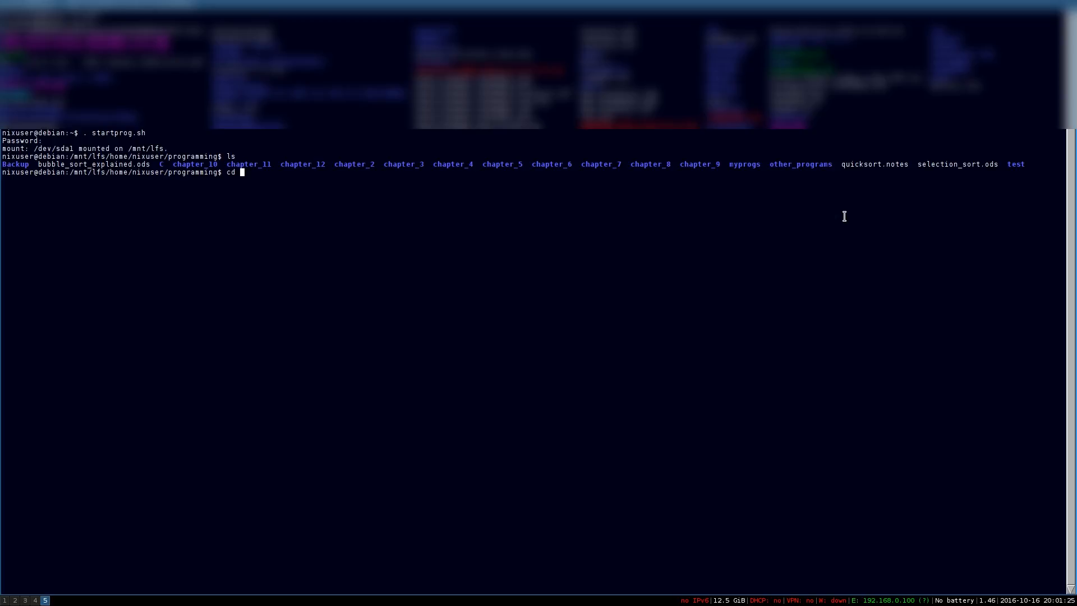
{"action": "type", "text": "chapter_12/"}
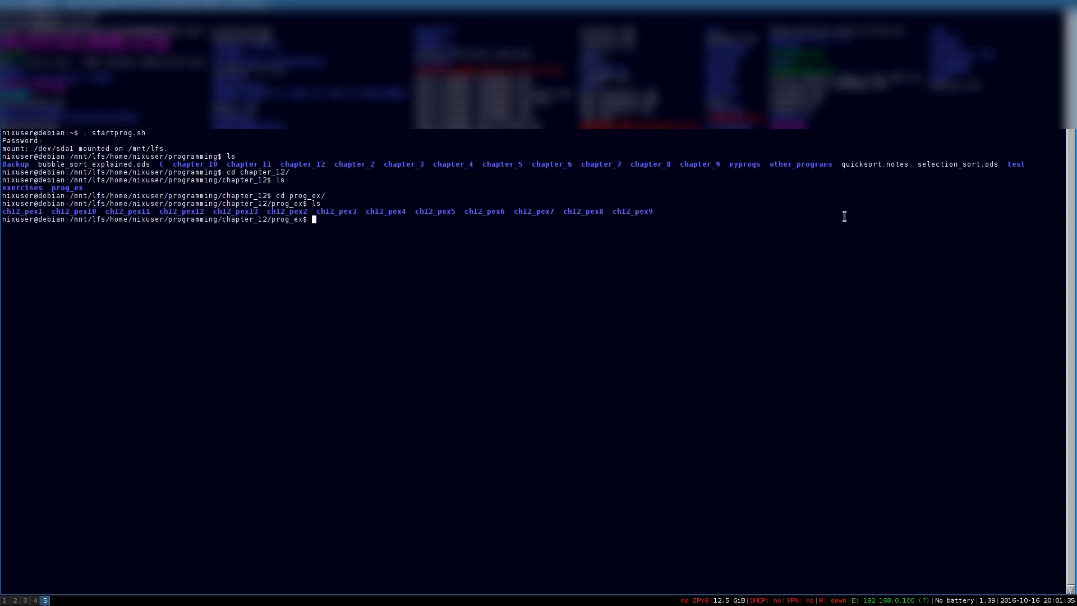
{"action": "type", "text": "cd ch12_pex6/"}
{"action": "type", "text": "ls"}
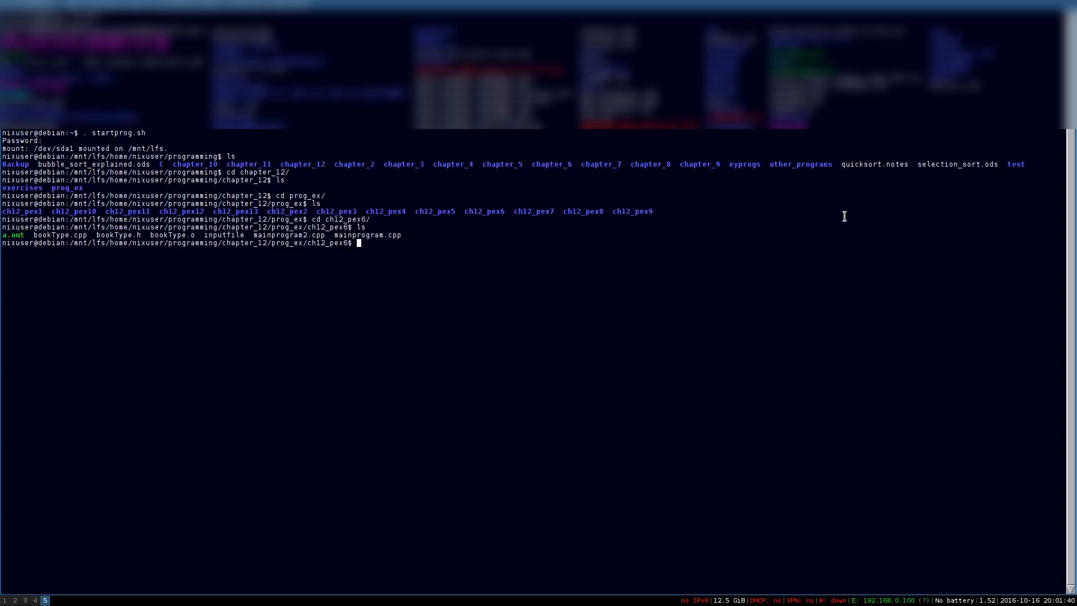
{"action": "type", "text": "vim mainprogram2"}
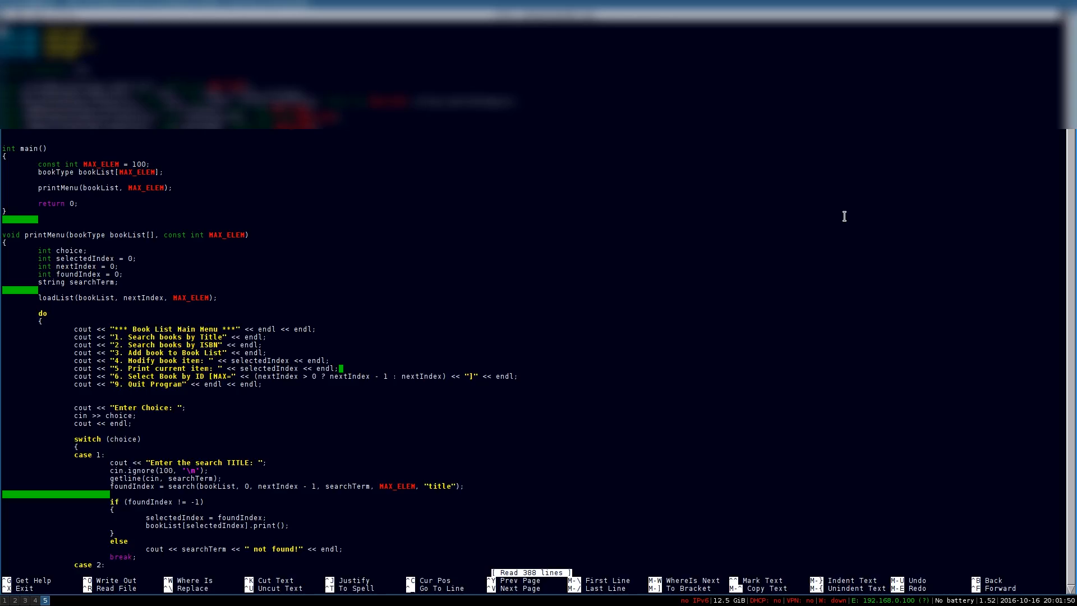
Scroll up to the includes and prototypes at the top of mainprogram2.cpp
{"action": "scroll", "scroll_direction": "up", "scroll_amount": 3}
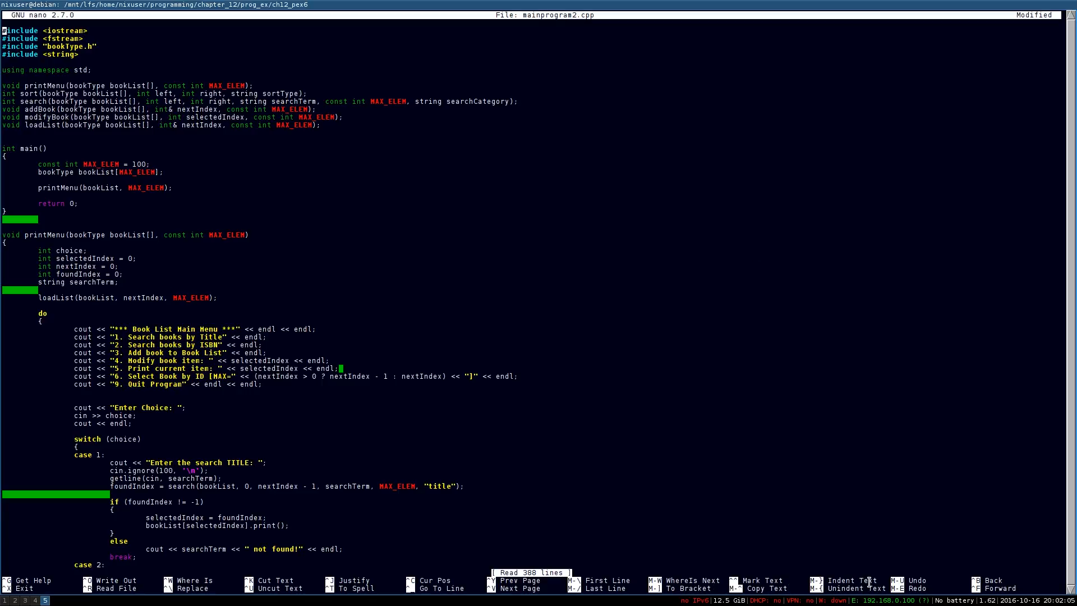
{"action": "mouse_move", "coordinate": [712, 362]}
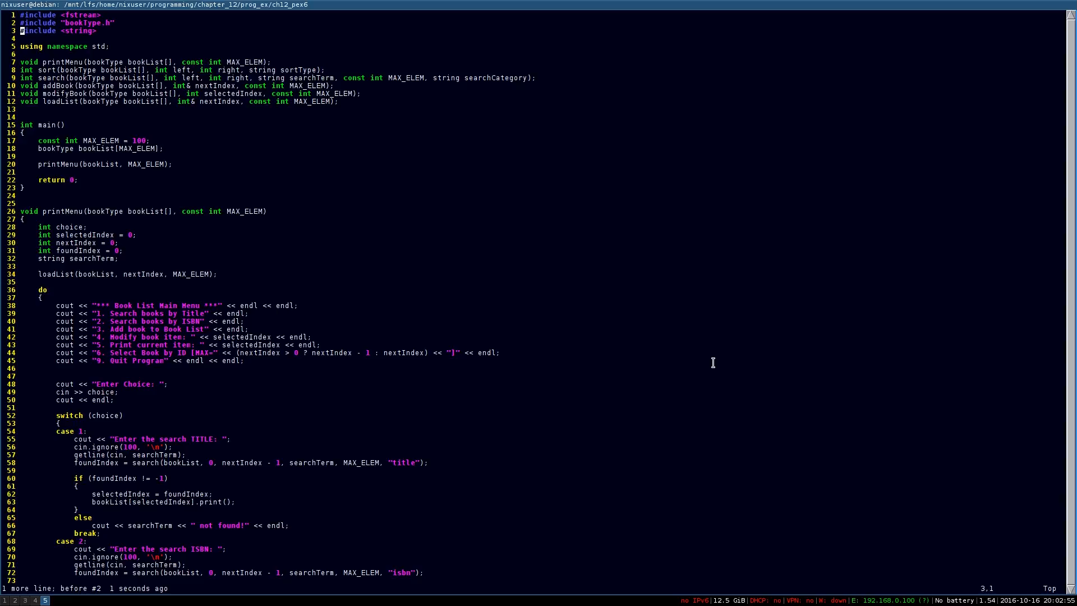
Insert '#include <iostream>' as the new first line above the other includes
{"action": "type", "text": "#include <iostream>"}
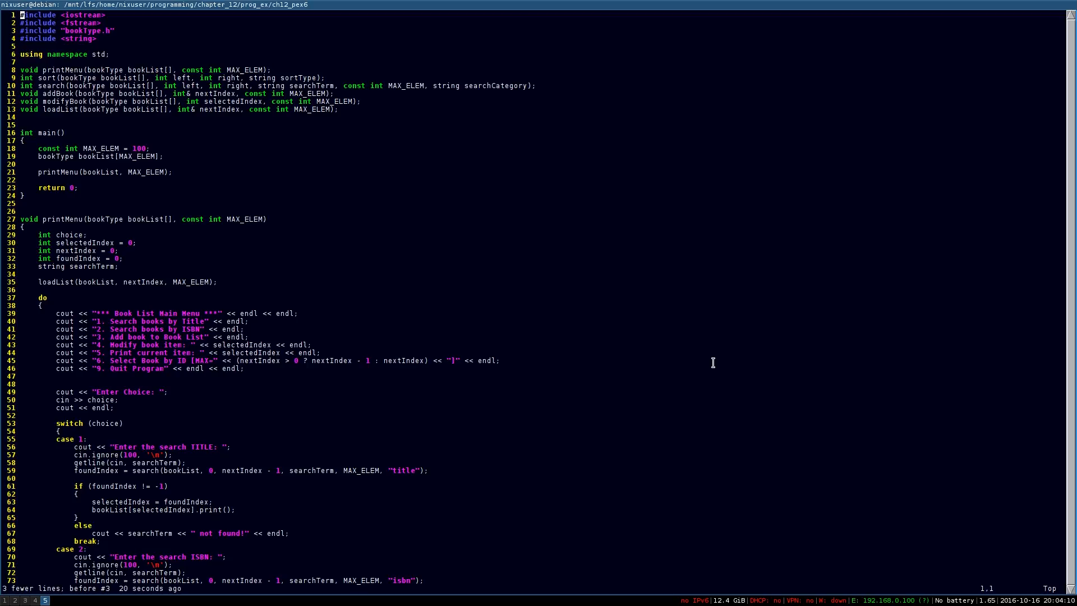
{"action": "key", "text": "ctrl+v"}
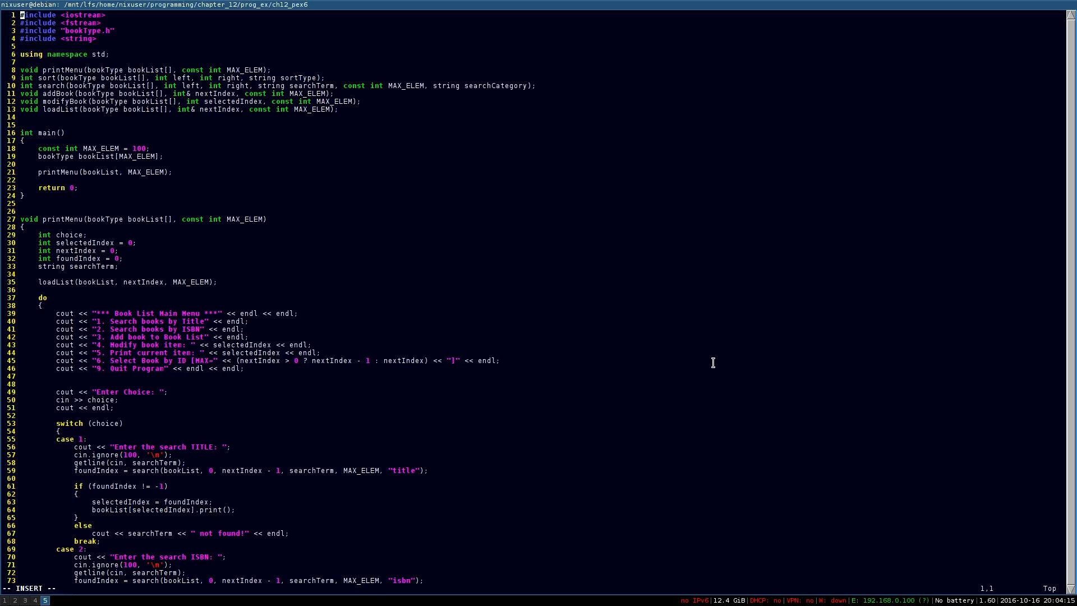
{"action": "type", "text": "//"}
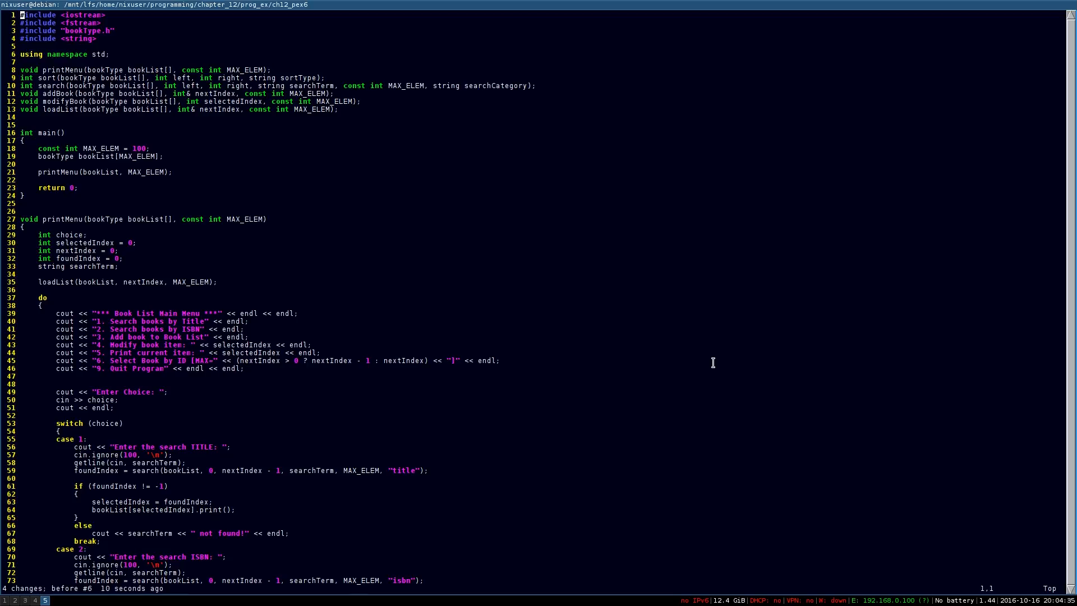
Enter a :set command to change a Vim editor option
{"action": "type", "text": ":set"}
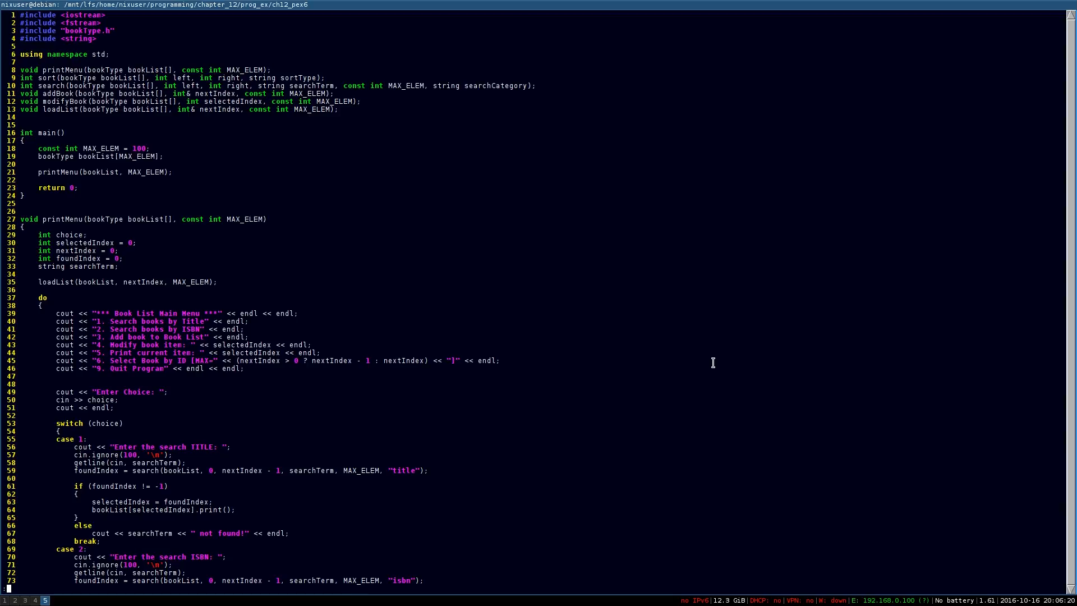
{"action": "type", "text": ":set n"}
{"action": "type", "text": "vim ~"}
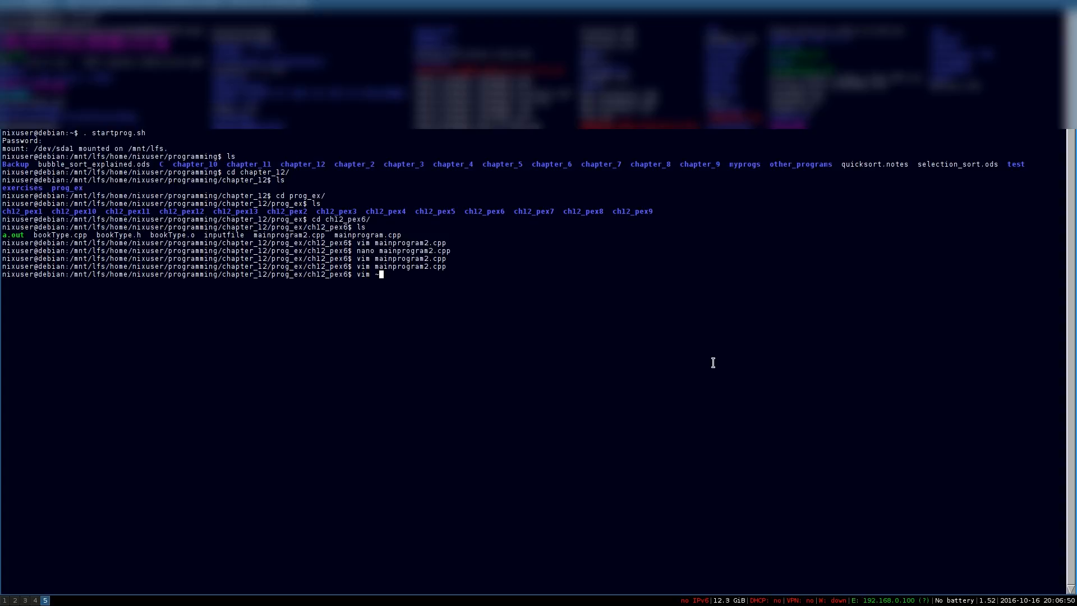
Open ~/startprog.sh in Vim before returning to mainprogram2.cpp
{"action": "type", "text": "/startprog.sh"}
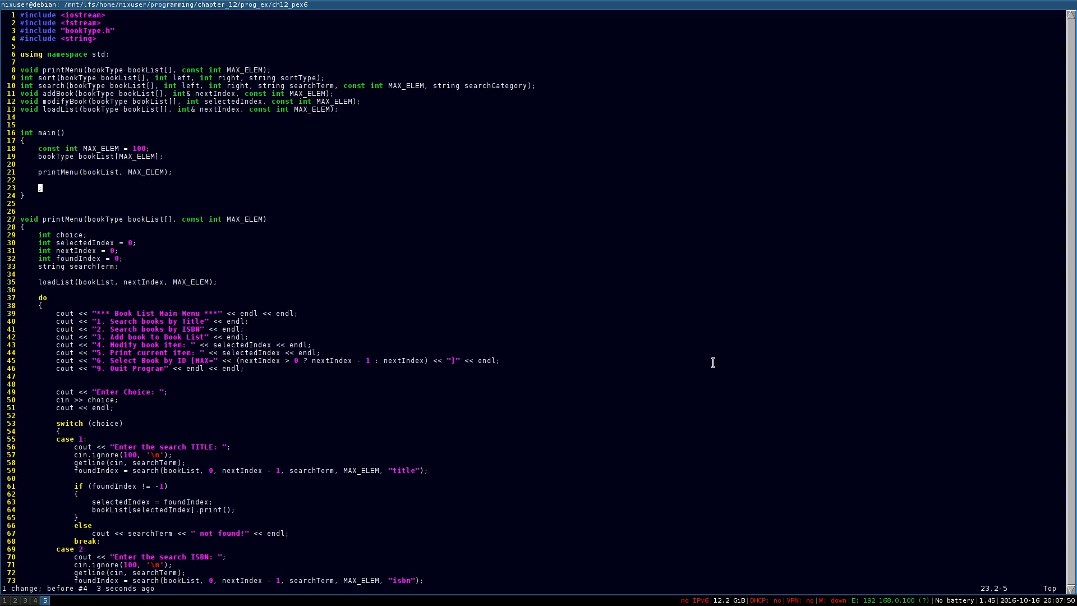
Insert 'return 0;' on line 23 so main ends with it before the closing brace
{"action": "type", "text": "return 0;"}
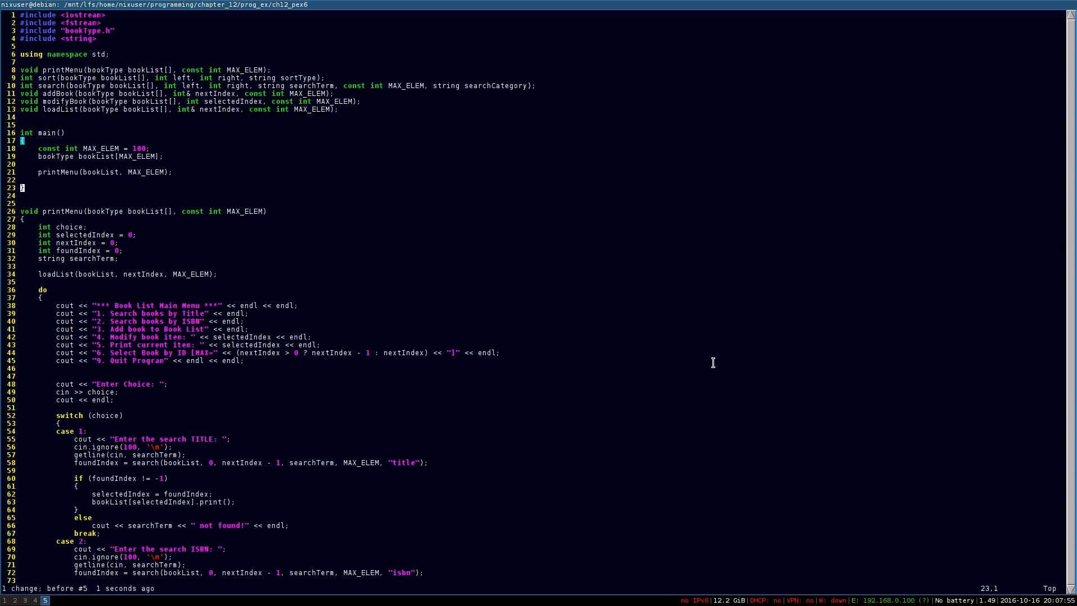
{"action": "type", "text": "return 0;"}
{"action": "left_click", "coordinate": [84, 587]}
{"action": "type", "text": ":%s"}
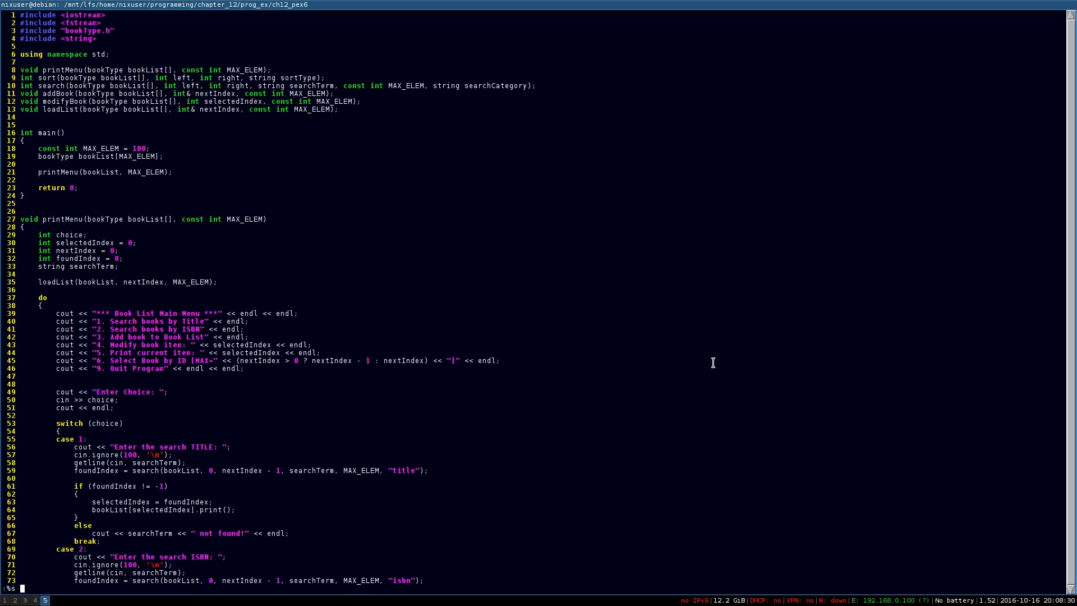
Search for /boo, then suspend Vim with Ctrl+Z to get back to the shell
{"action": "type", "text": "/boo"}
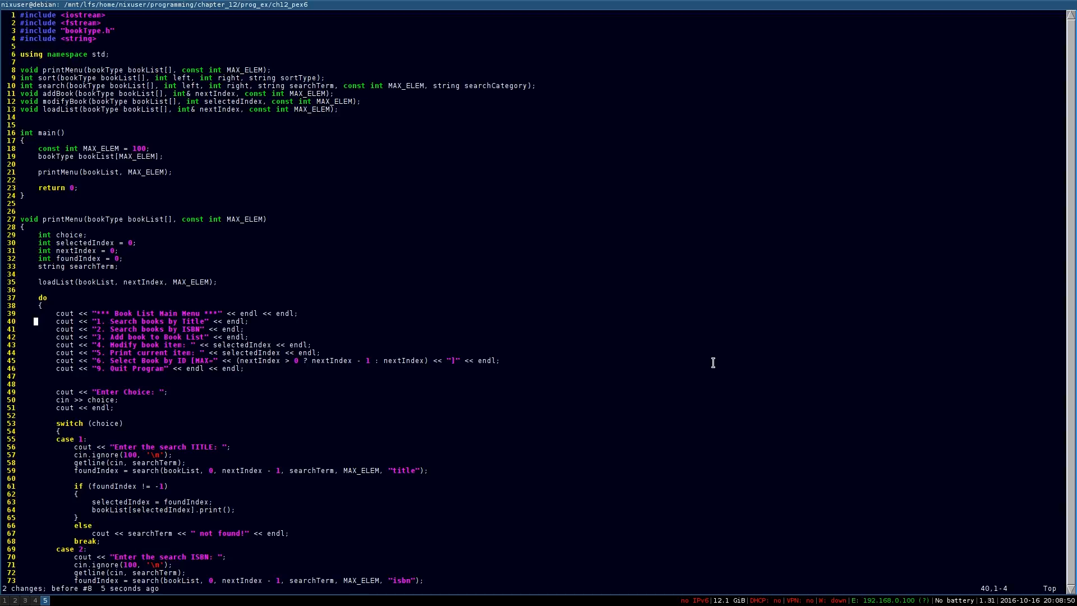
{"action": "key", "text": "ctrl+z"}
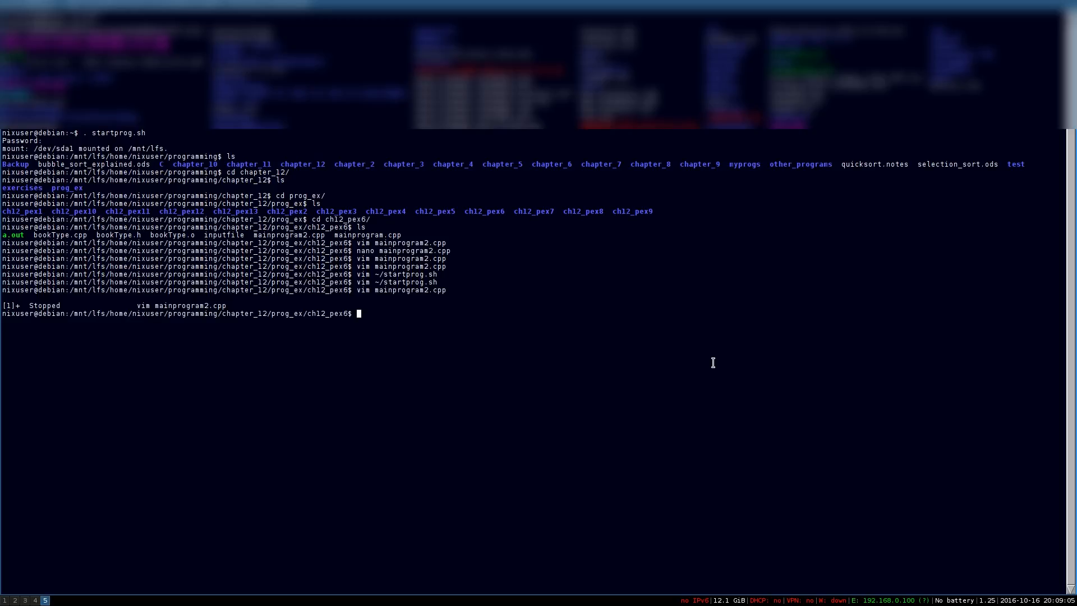
Compile with c++ mainprogram2.cpp bookType.cpp, replacing the *.cpp wildcard with explicit names
{"action": "type", "text": "c"}
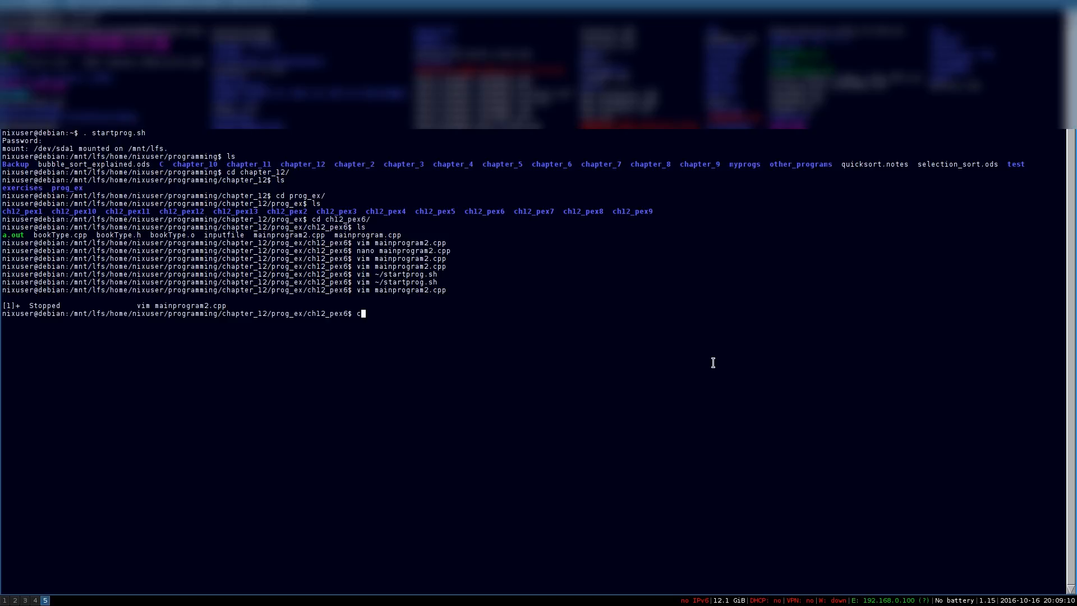
{"action": "type", "text": "++ *.cpp"}
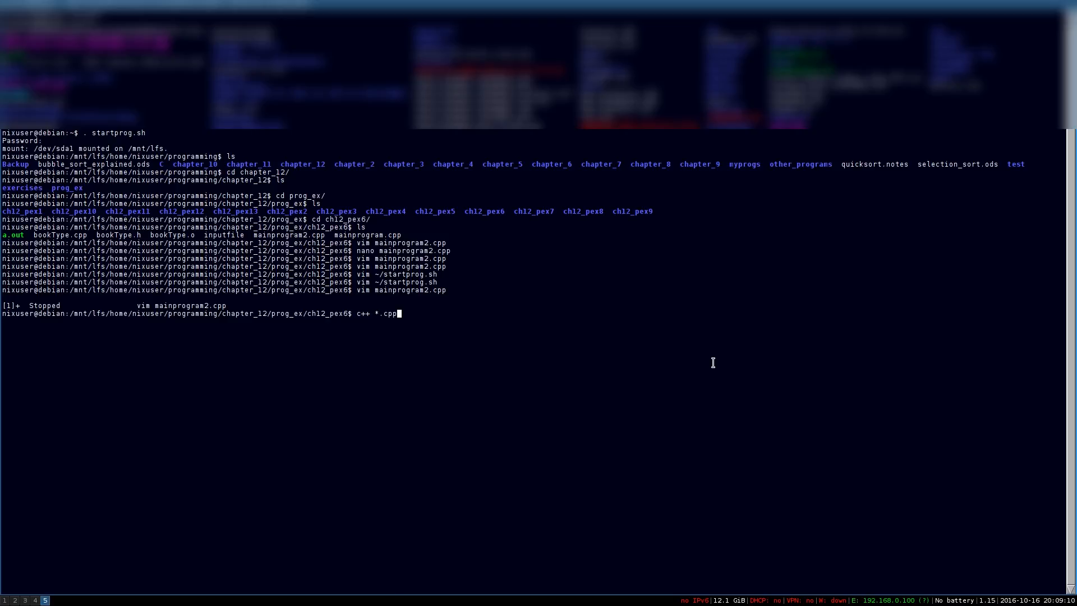
{"action": "key", "text": "BackSpace"}
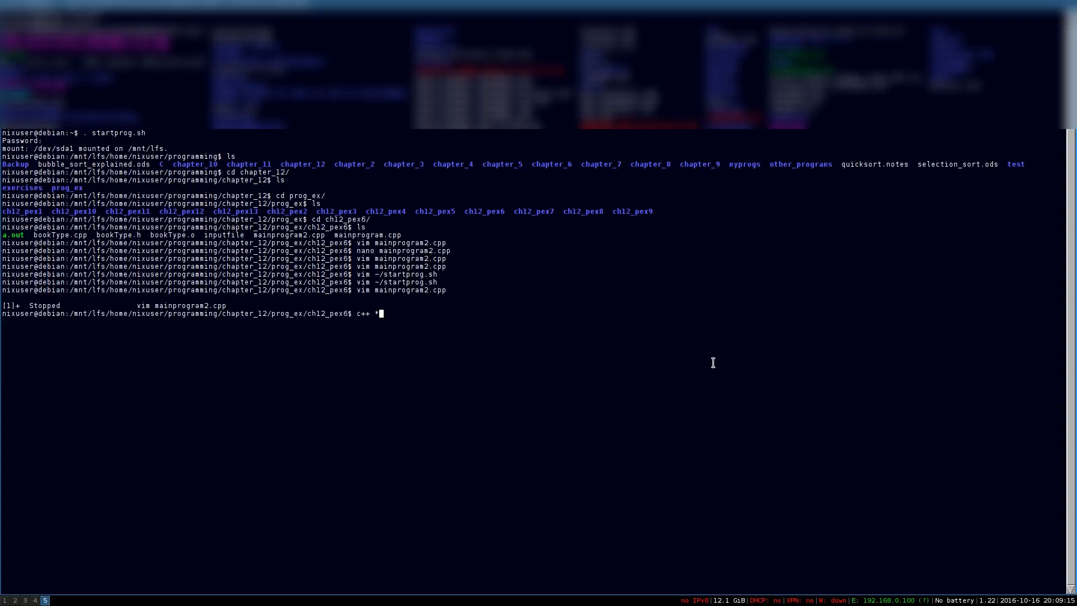
{"action": "type", "text": "mainprogram"}
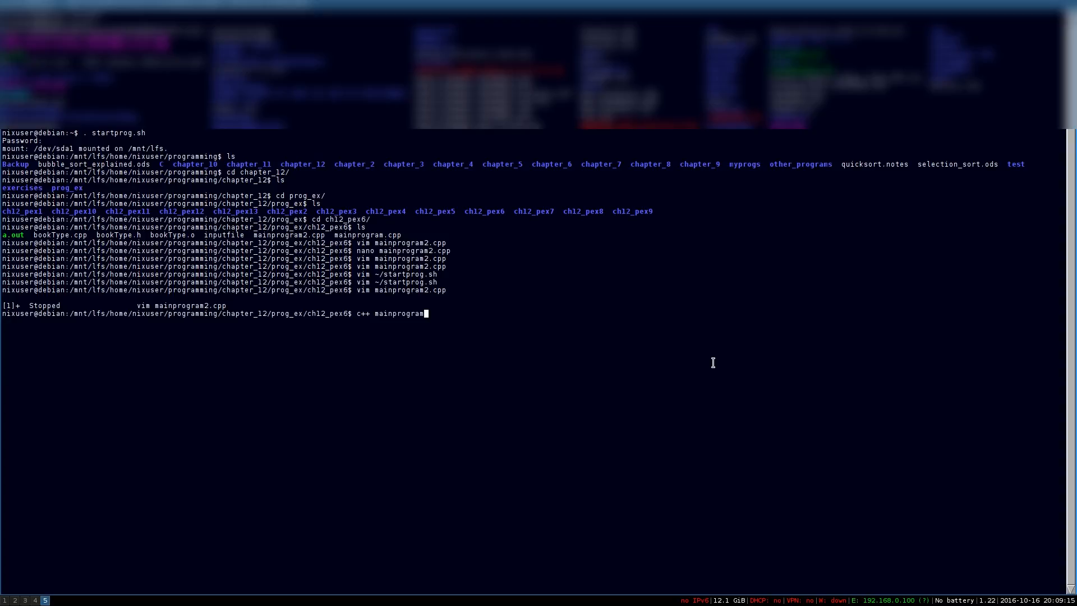
{"action": "type", "text": ".cpp"}
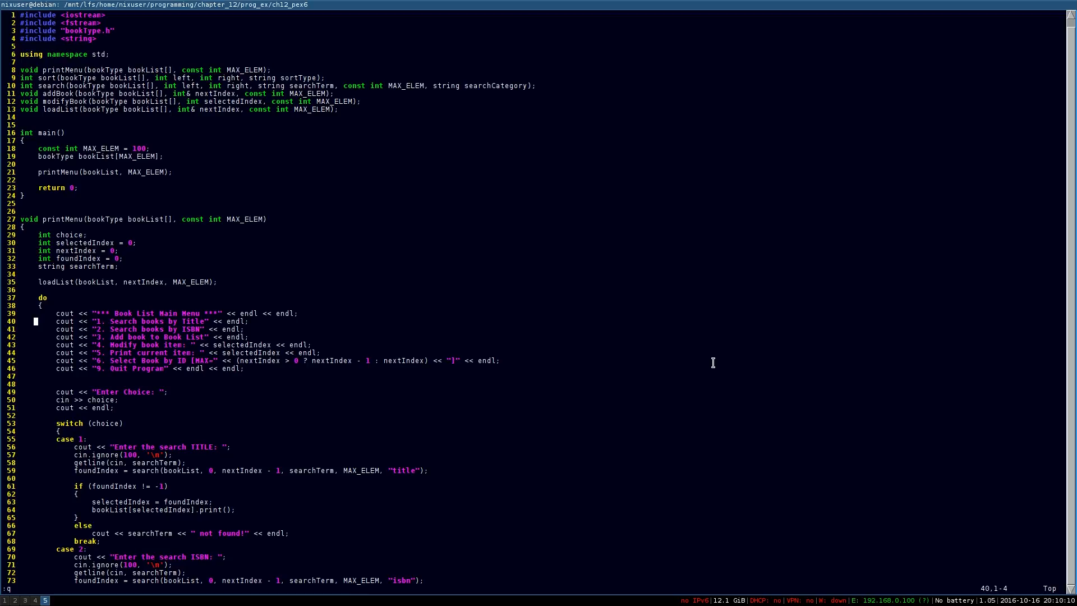
Try :vsp for a vertical split in the resumed Vim session
{"action": "type", "text": "vsp"}
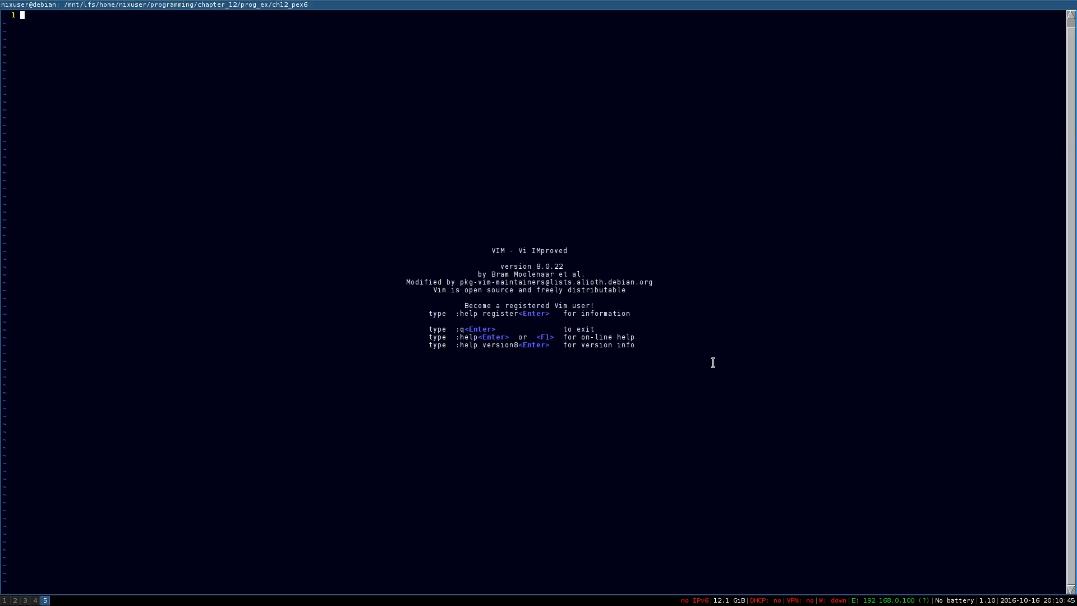
{"action": "mouse_move", "coordinate": [489, 247]}
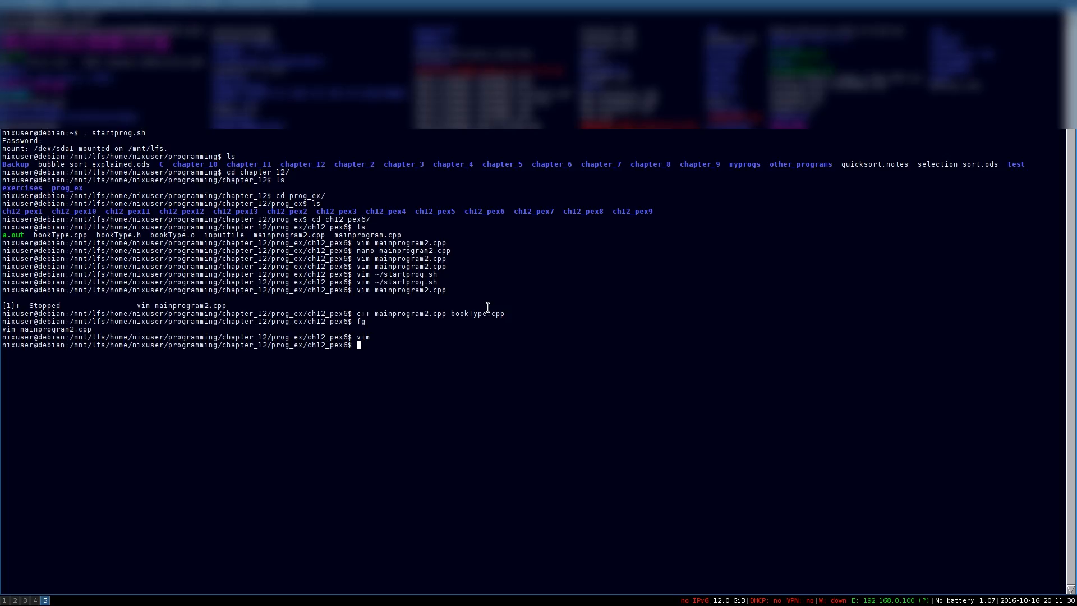
Make a test folder, cd into it and launch vim on file1.text and file2.text
{"action": "type", "text": "t"}
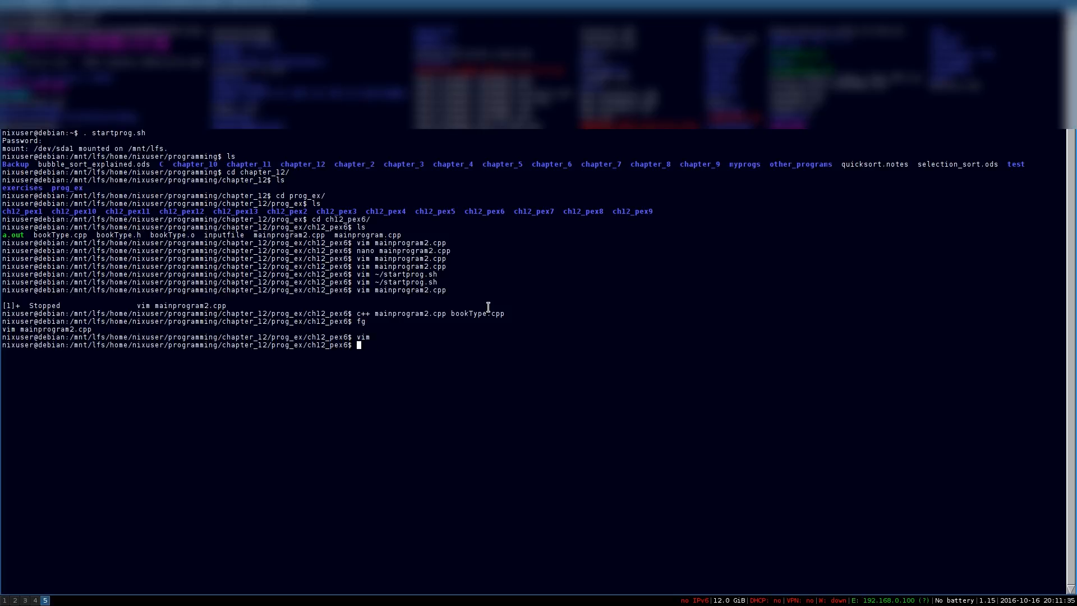
{"action": "type", "text": "mkdir test"}
{"action": "type", "text": "cd tes"}
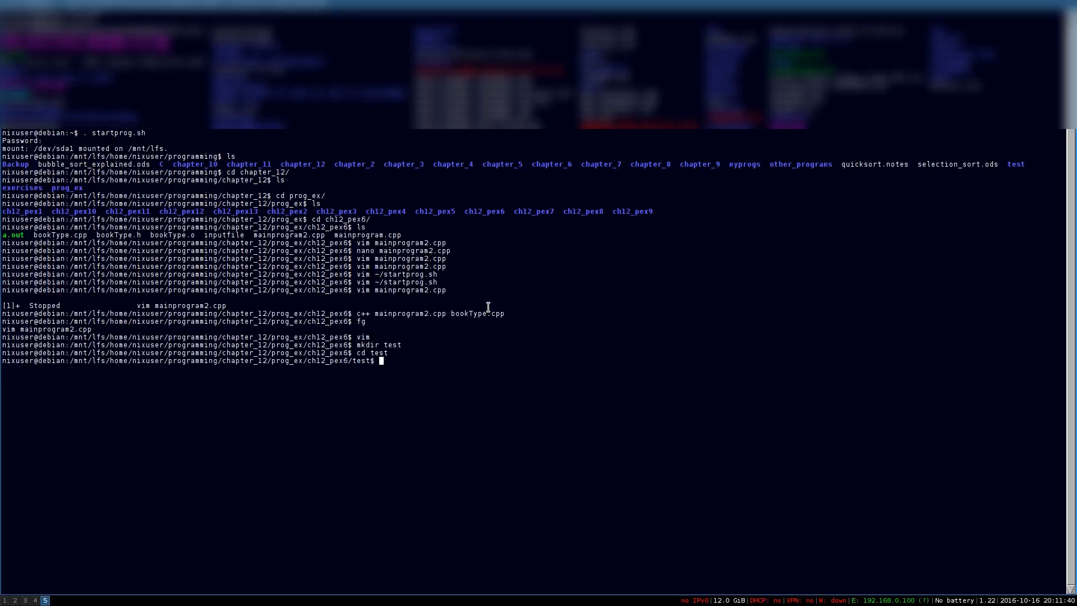
{"action": "type", "text": "t"}
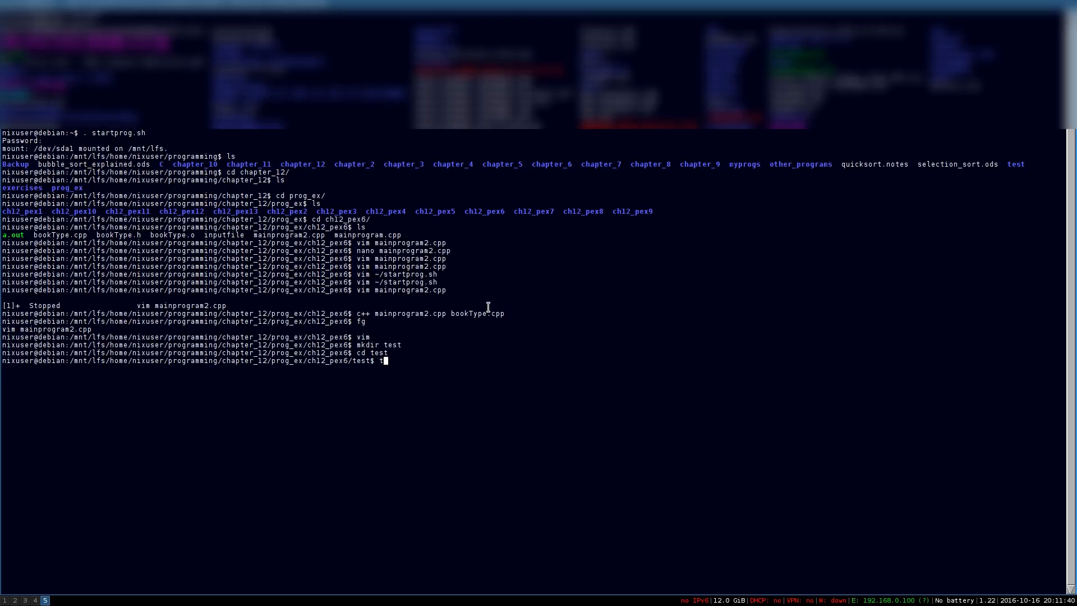
{"action": "type", "text": "vim"}
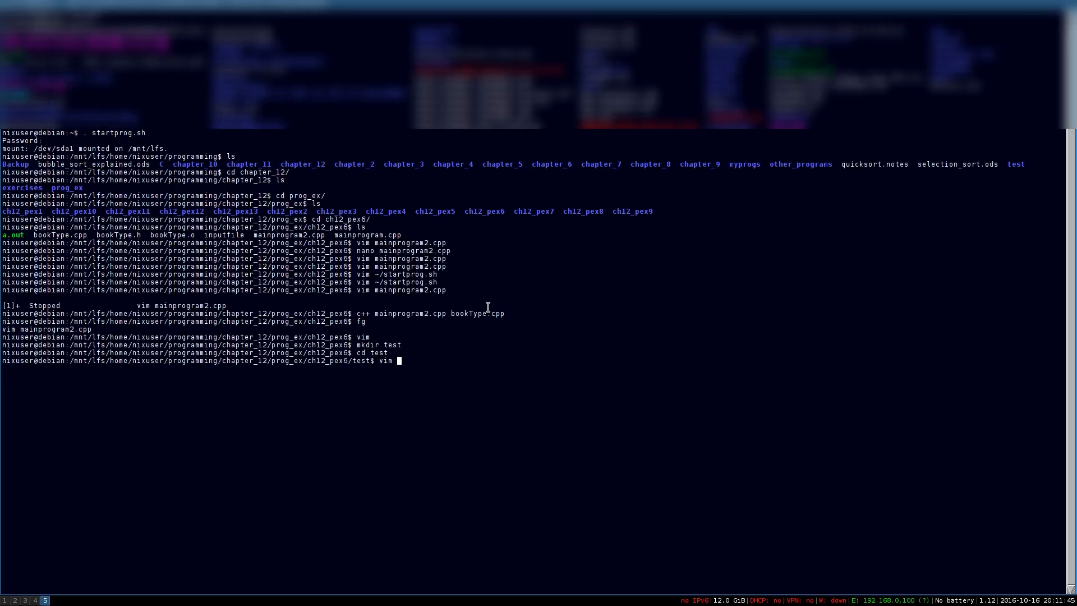
{"action": "type", "text": "file1.text file"}
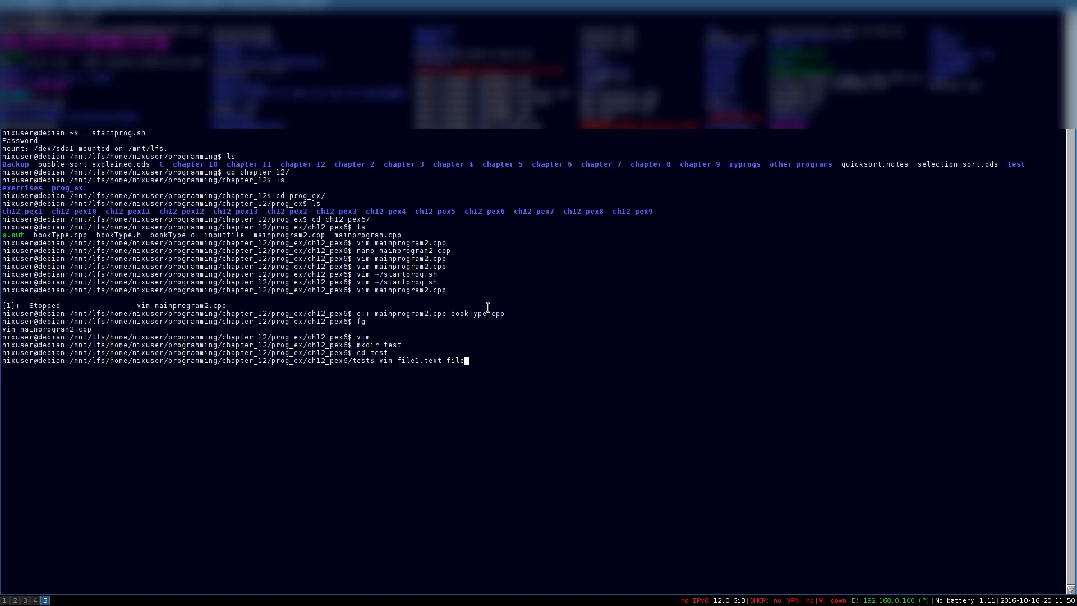
{"action": "key", "text": "Return"}
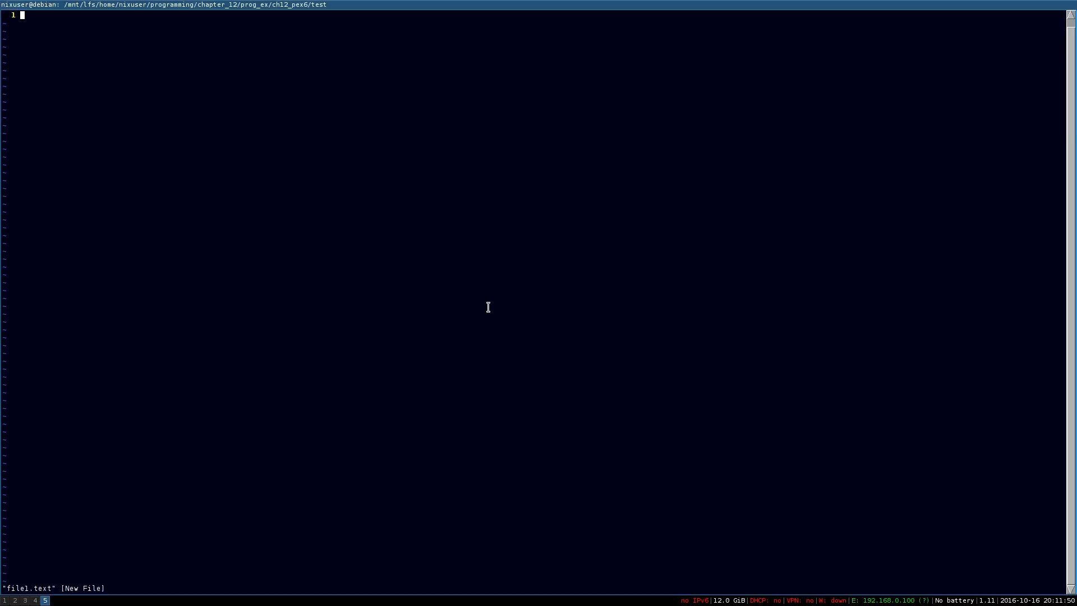
{"action": "type", "text": "This"}
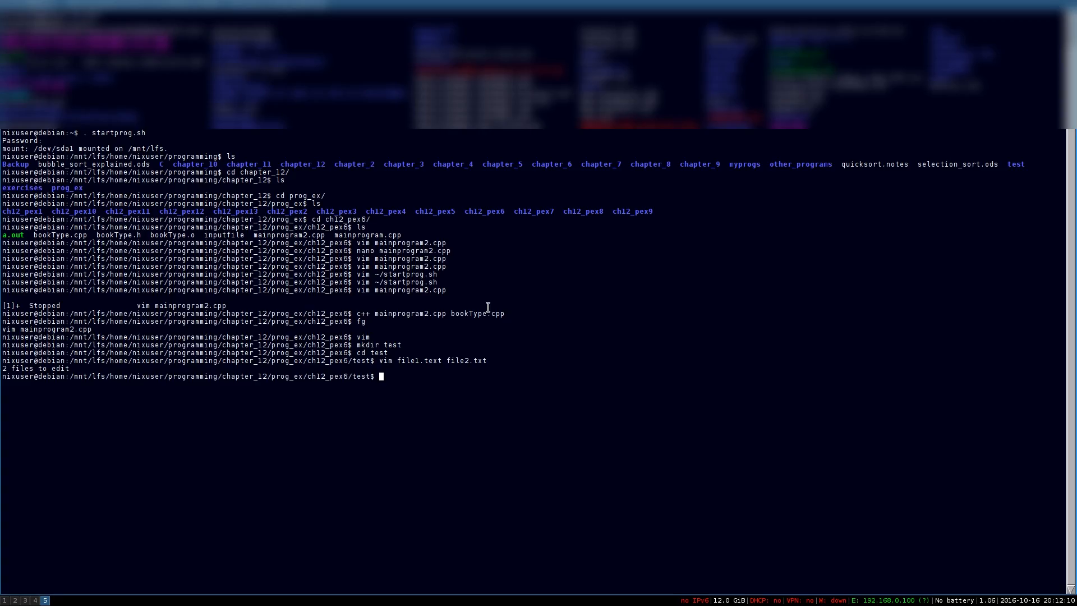
List the test folder showing file1.text, then launch vim file2.text from the bash prompt
{"action": "type", "text": "vim file1.text"}
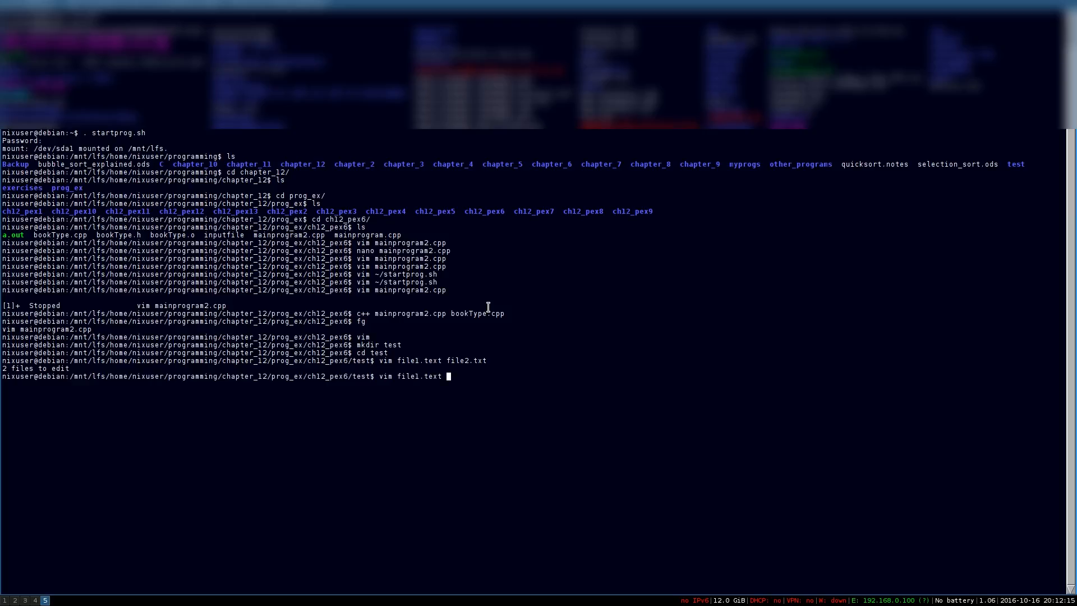
{"action": "type", "text": "file1.text"}
{"action": "type", "text": "ls"}
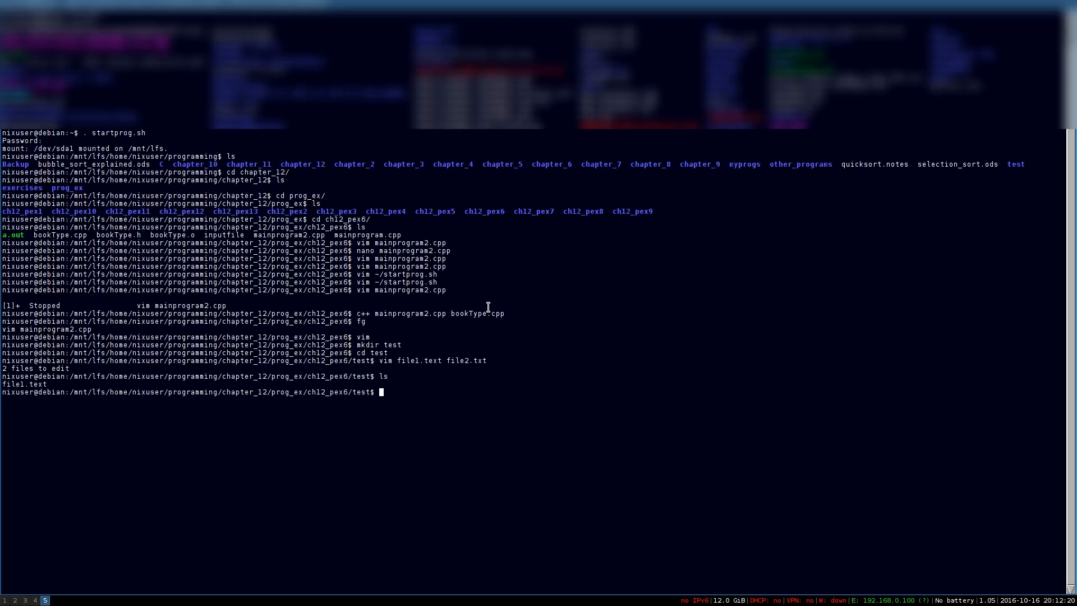
{"action": "type", "text": "vim file"}
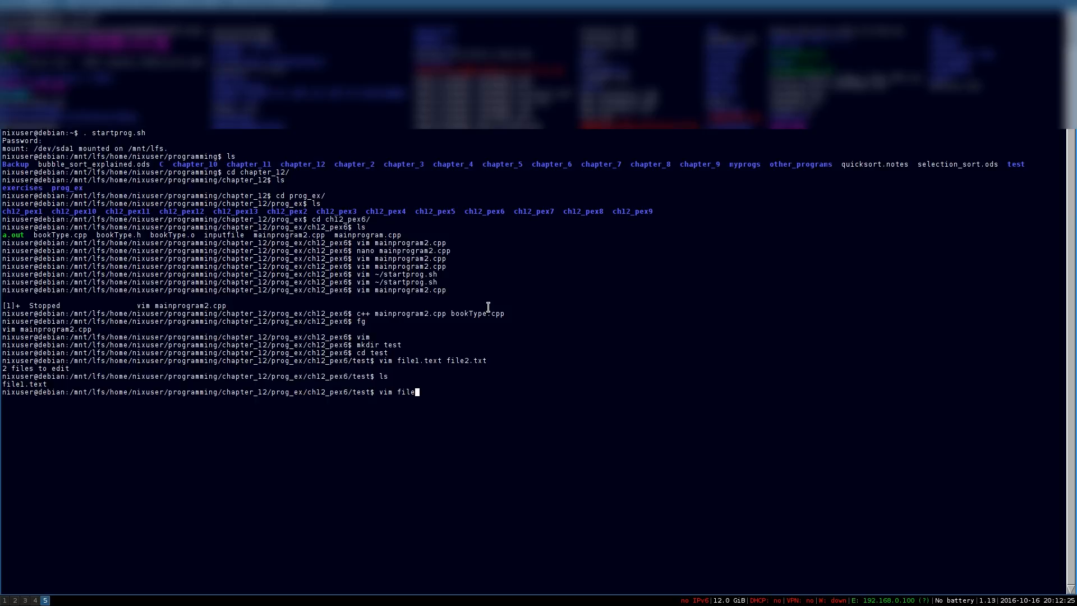
{"action": "type", "text": "2."}
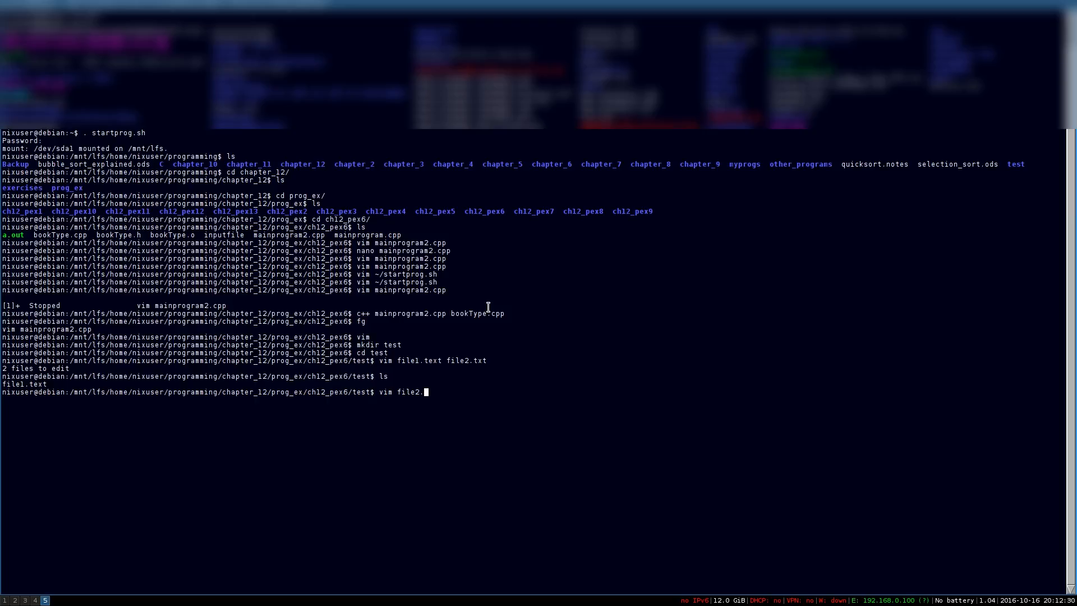
{"action": "type", "text": "te"}
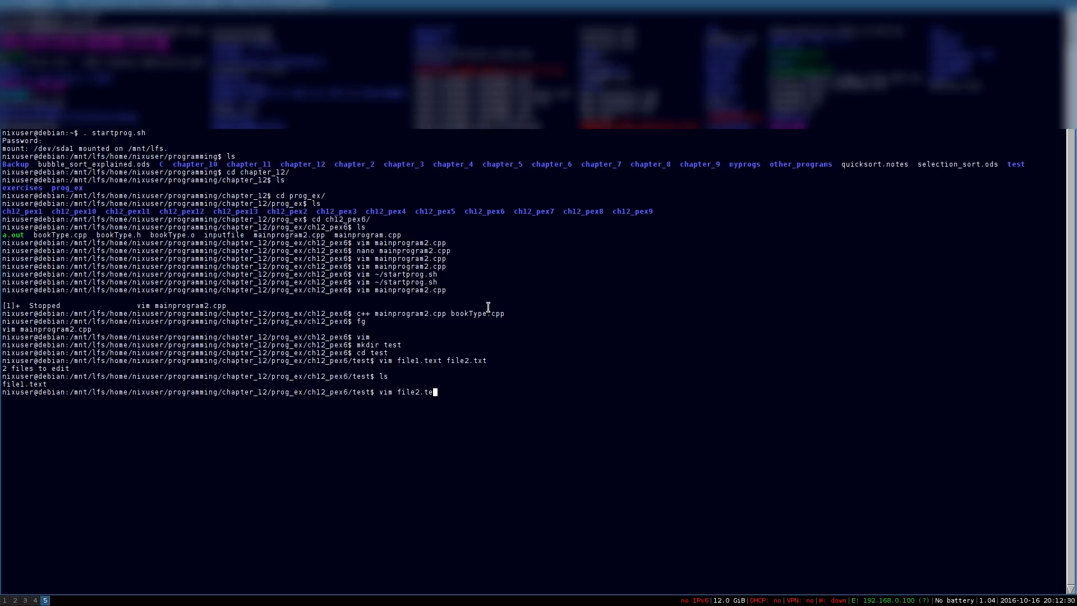
{"action": "type", "text": "xt"}
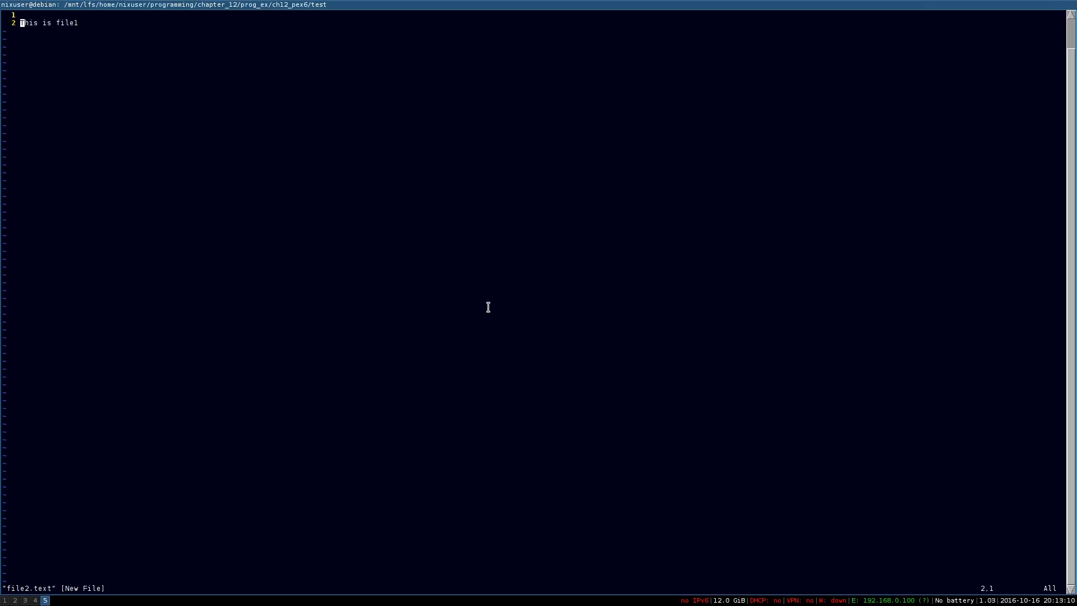
{"action": "mouse_move", "coordinate": [284, 535]}
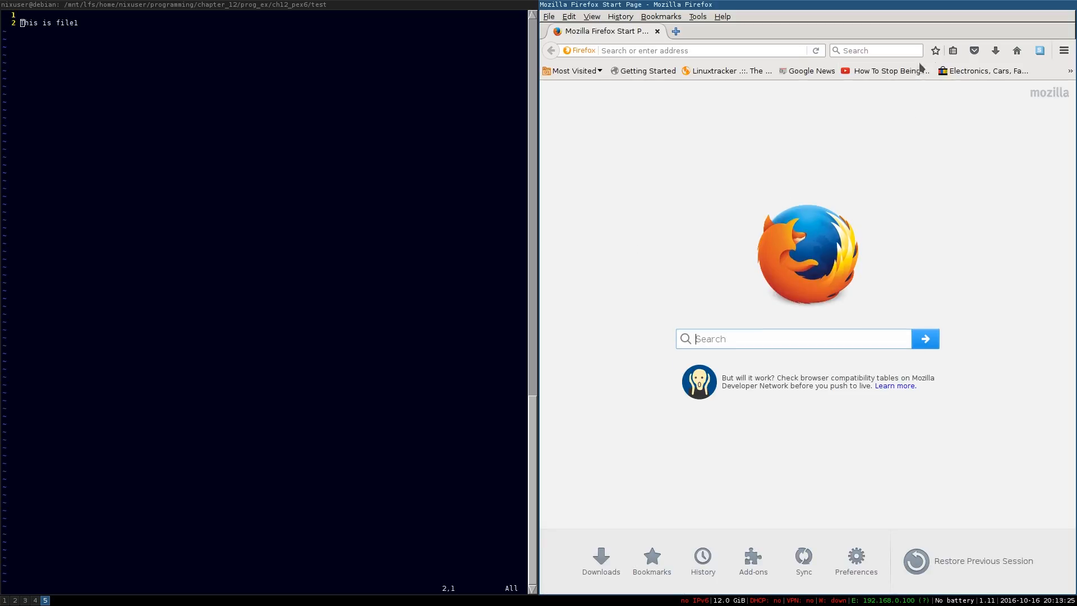
Search Firefox for 'vim shortcuts' and scroll down through the results
{"action": "type", "text": "vim shortcuts"}
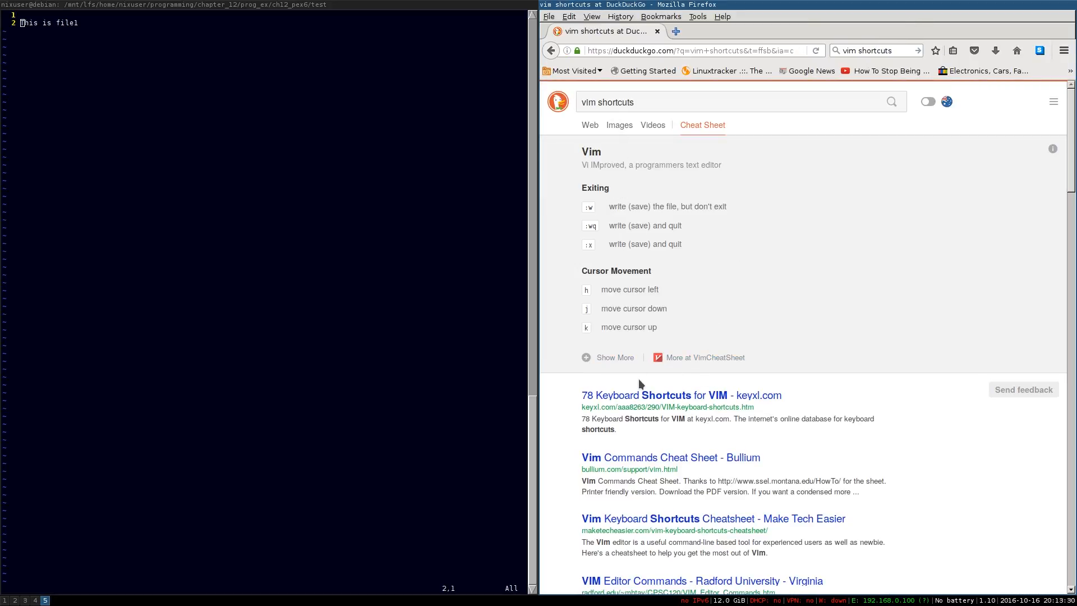
{"action": "scroll", "scroll_direction": "down", "scroll_amount": 3}
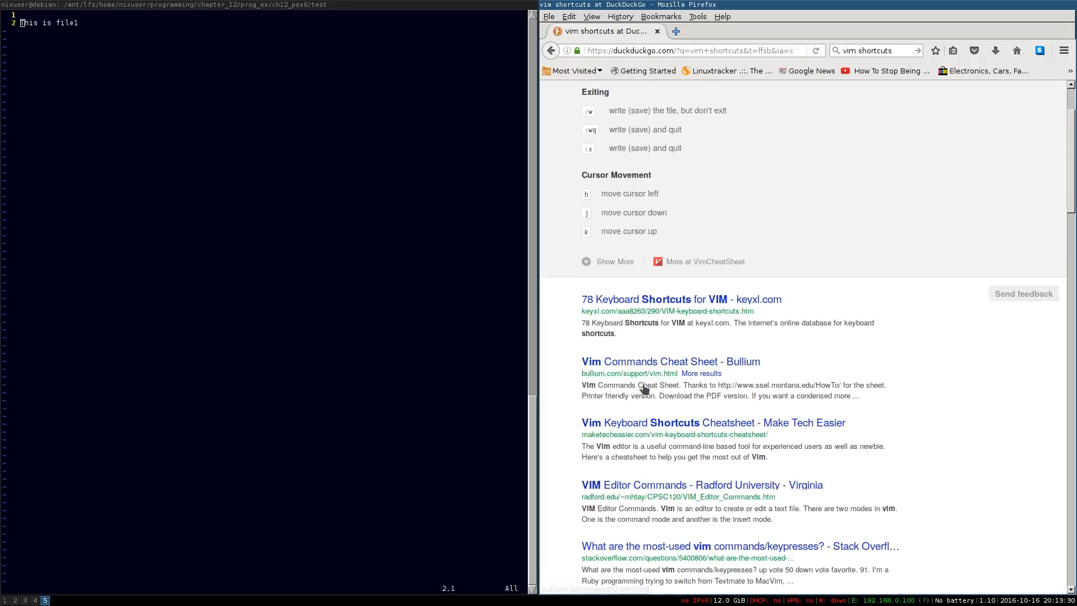
{"action": "scroll", "scroll_direction": "down", "scroll_amount": 3}
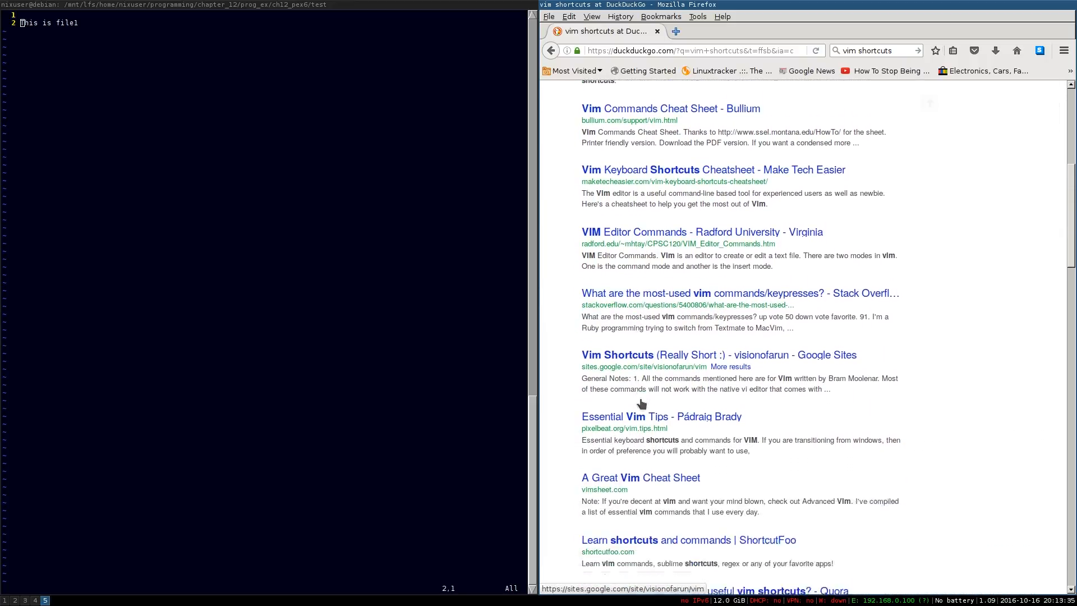
{"action": "scroll", "scroll_direction": "down", "scroll_amount": 3}
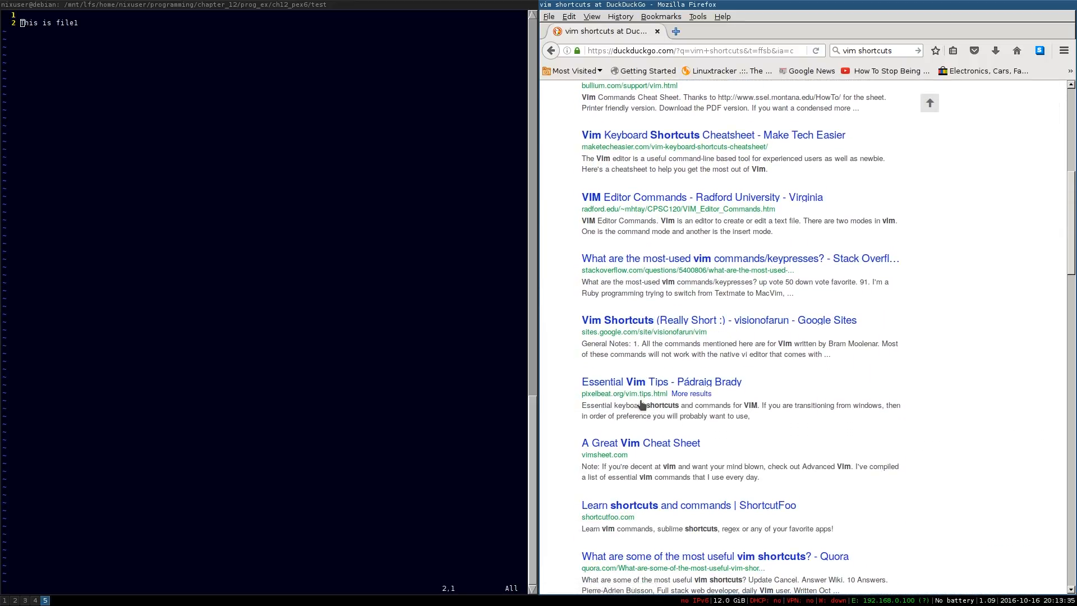
{"action": "scroll", "scroll_direction": "down", "scroll_amount": 3}
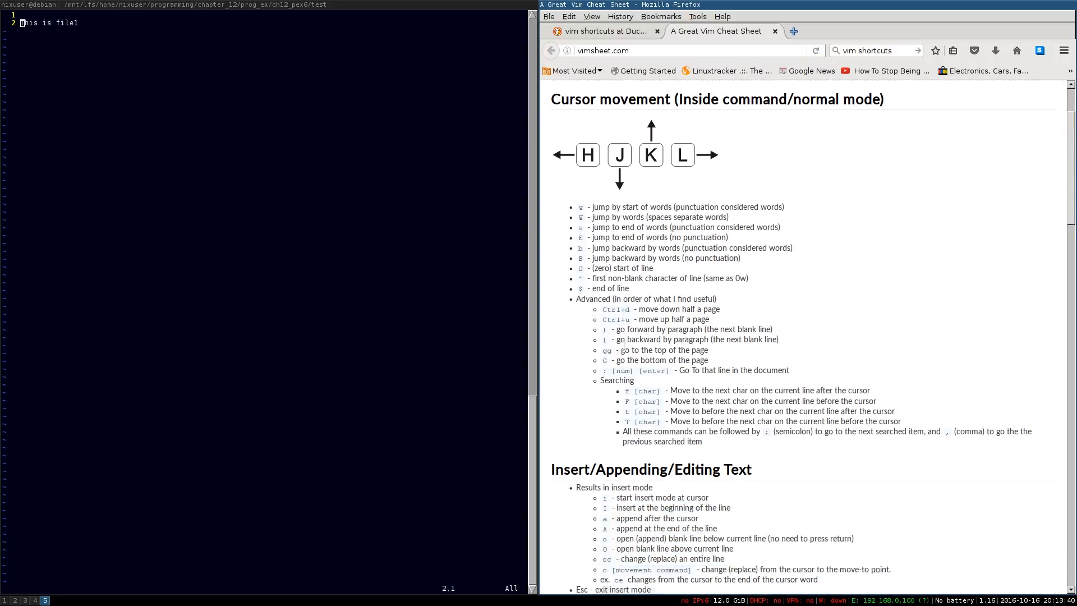
Scroll the vimsheet.com cheat sheet down to its editing and copy-paste commands
{"action": "scroll", "scroll_direction": "down", "scroll_amount": 3}
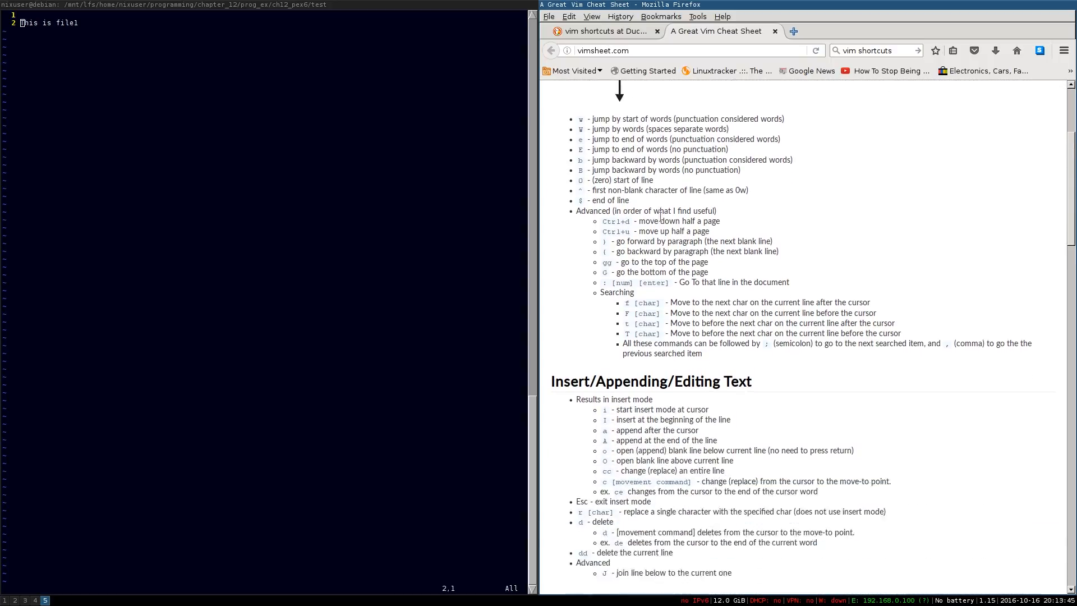
{"action": "scroll", "scroll_direction": "down", "scroll_amount": 3}
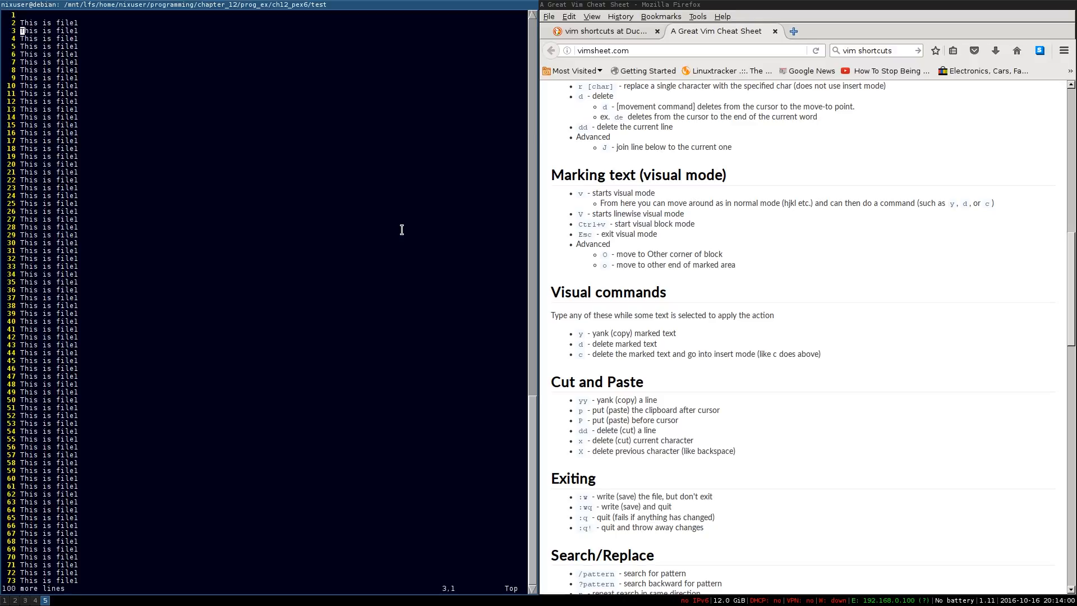
Visually select eight lines and substitute 'This is file1' with 'That is file2' across them
{"action": "key", "text": "v"}
{"action": "type", "text": ":'<,'>s "}
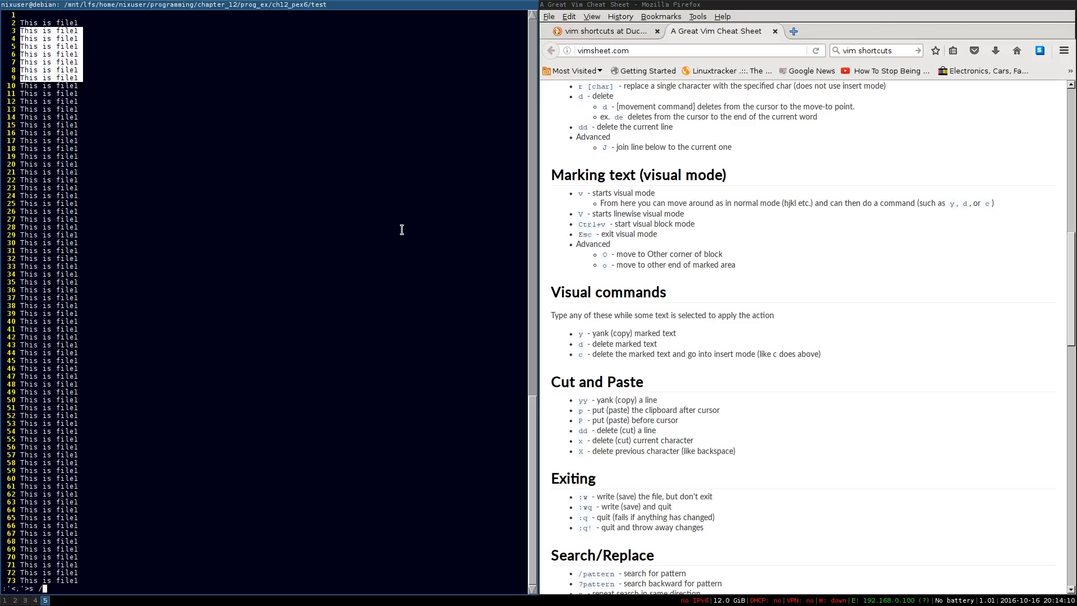
{"action": "type", "text": "/This is file1/Thi"}
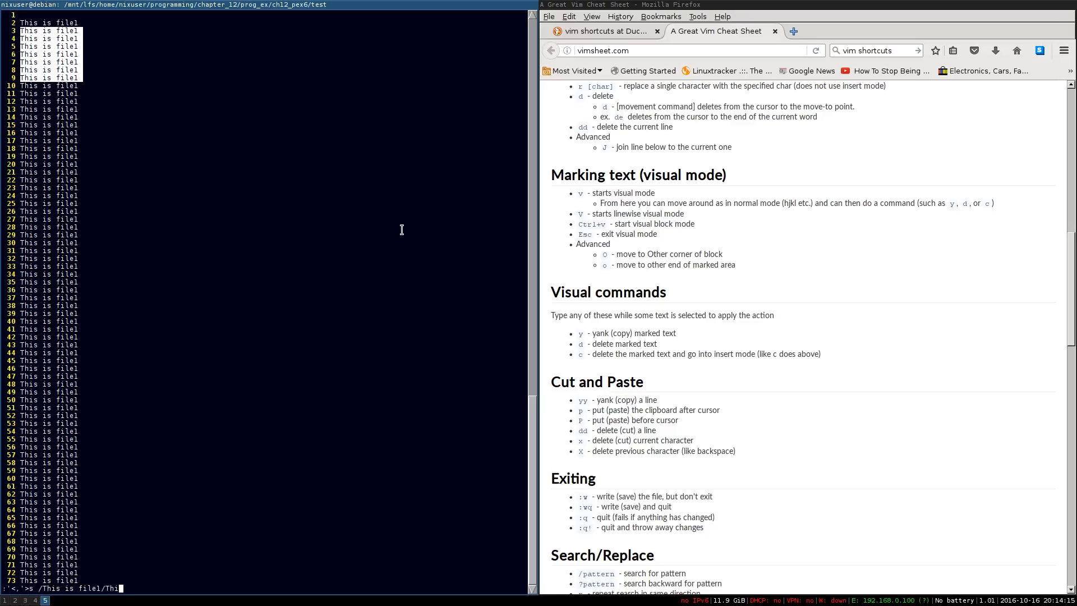
{"action": "type", "text": "That is file2/"}
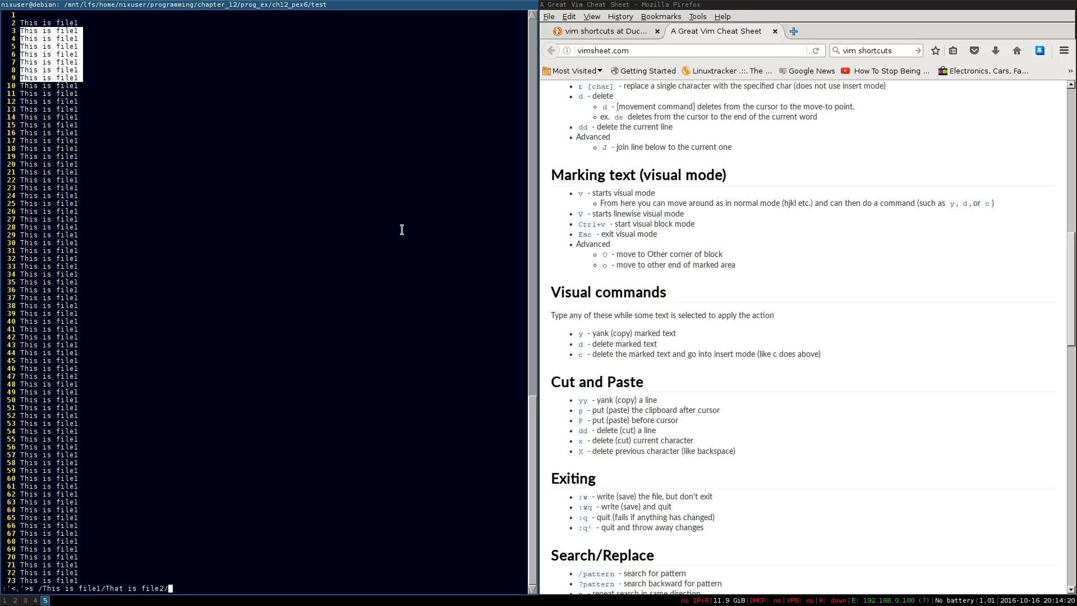
{"action": "key", "text": "Return"}
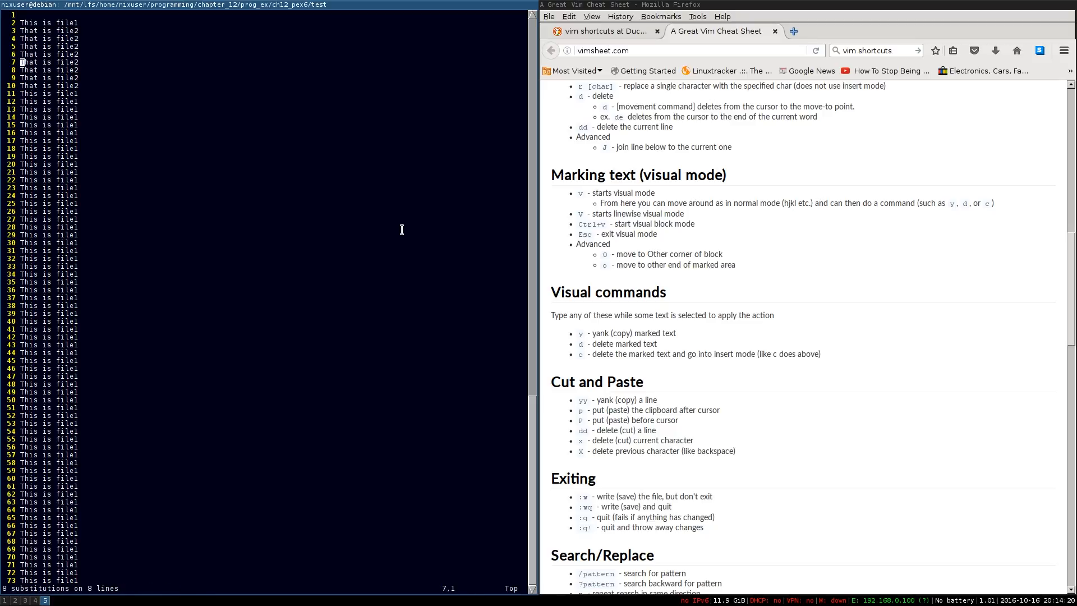